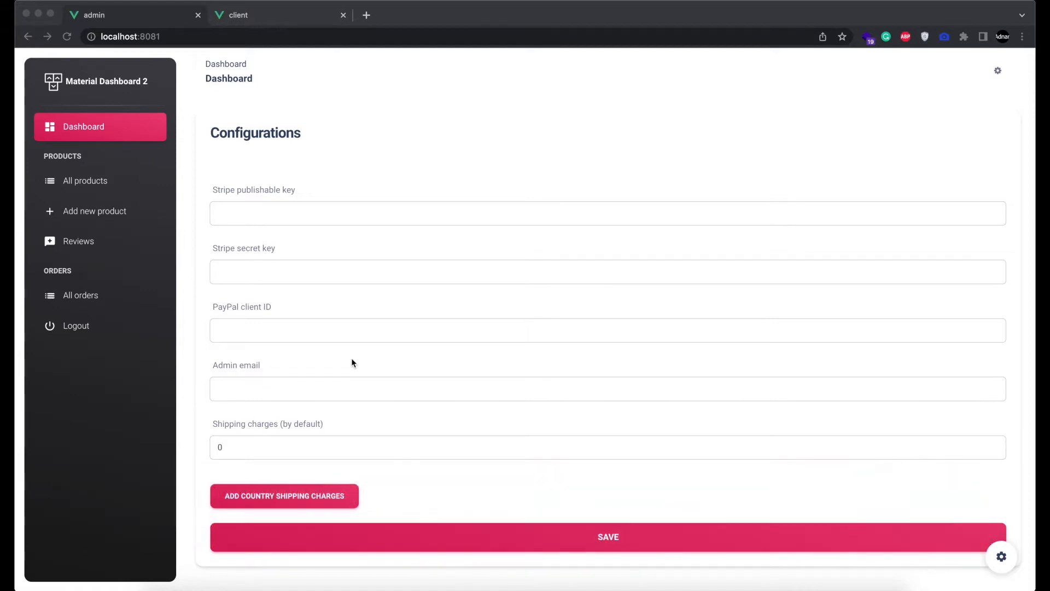
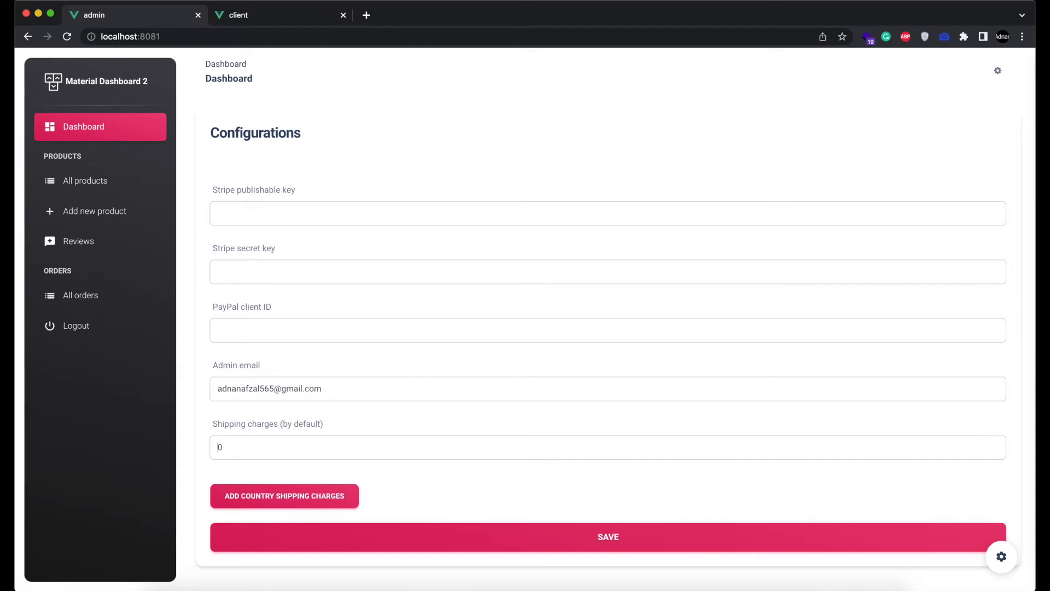
{"action": "type", "text": "100"}
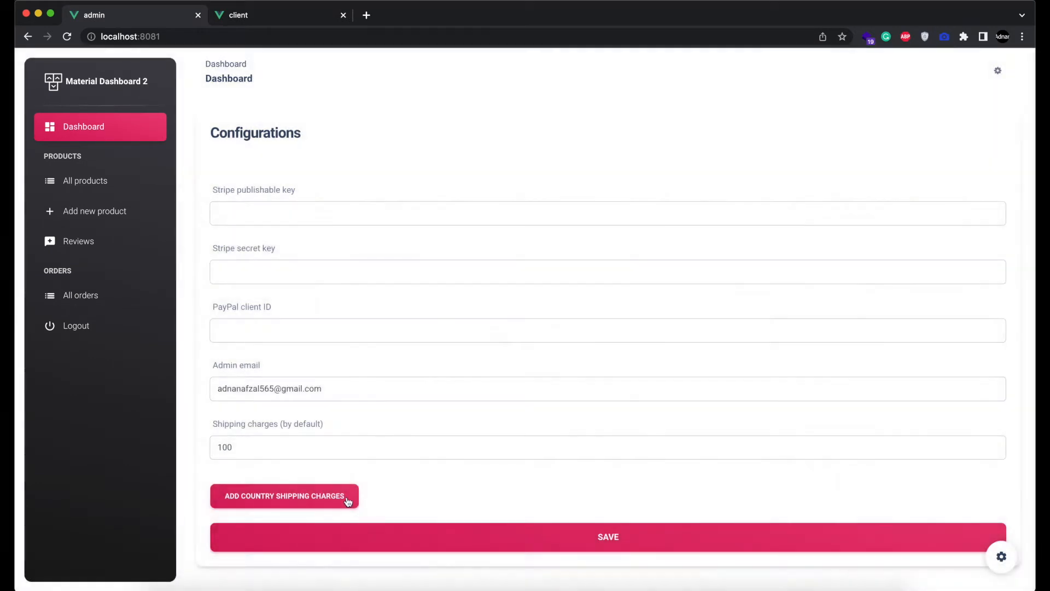
{"action": "left_click", "coordinate": [285, 495]}
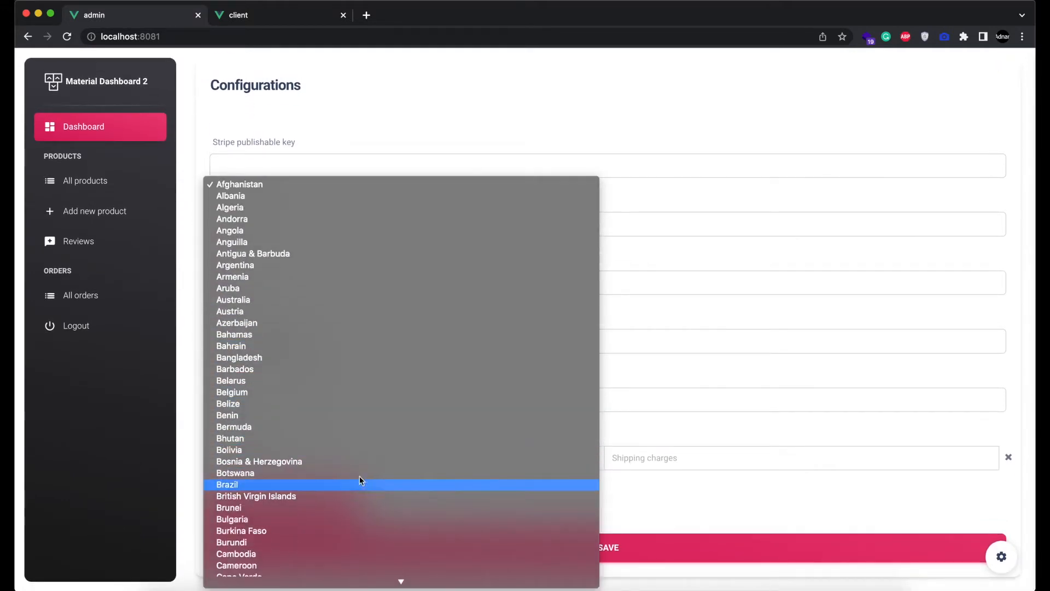
{"action": "mouse_move", "coordinate": [340, 489]}
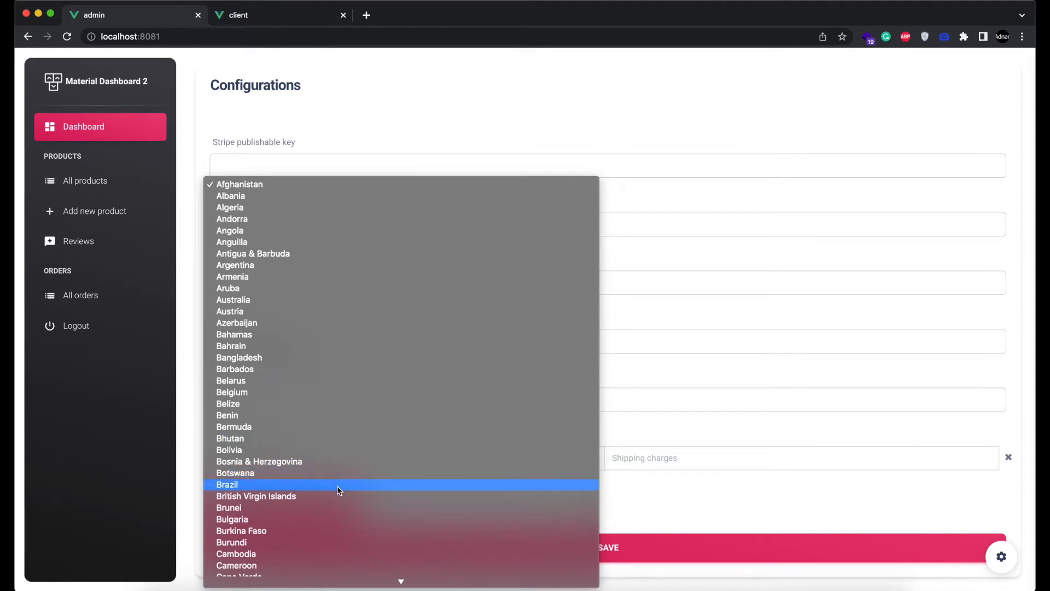
{"action": "left_click", "coordinate": [228, 484]}
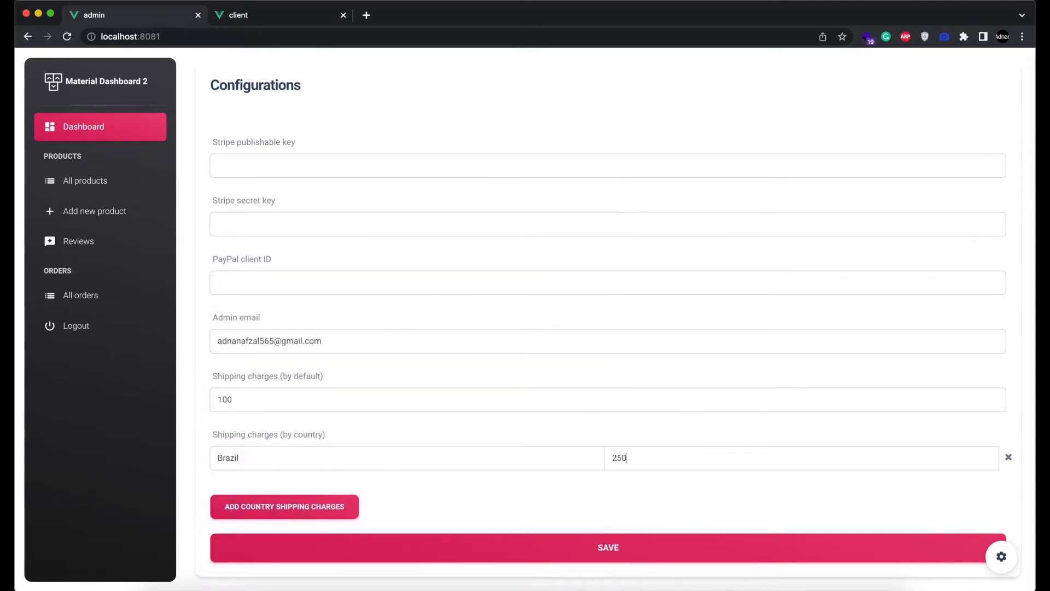
{"action": "left_click", "coordinate": [609, 547]}
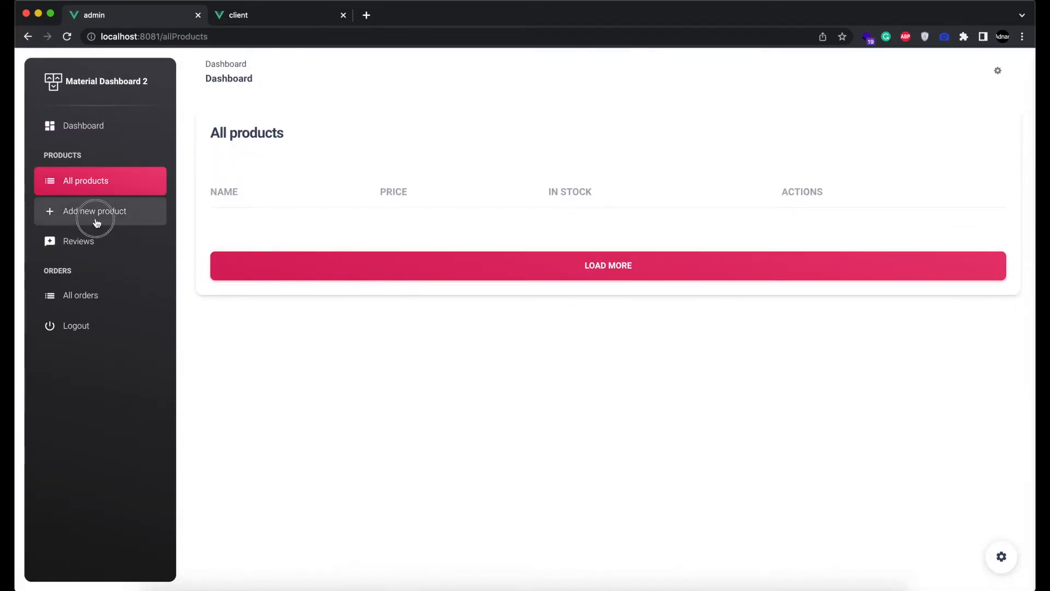
Step: Create the iPhone product in the Mobile category with a Brand spec and confirm it shows on the storefront
{"action": "left_click", "coordinate": [95, 211]}
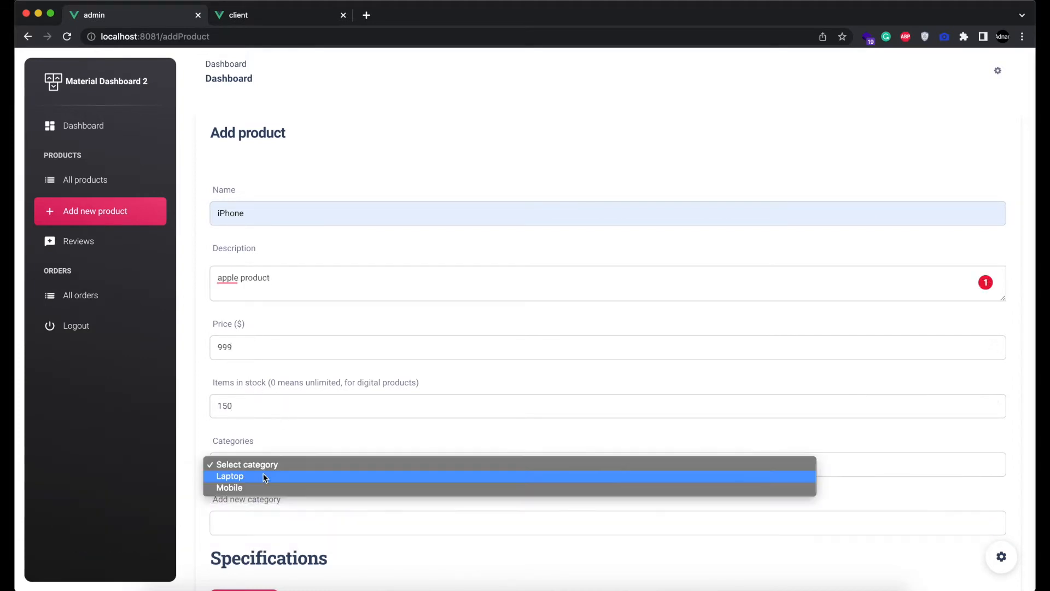
{"action": "left_click", "coordinate": [230, 488]}
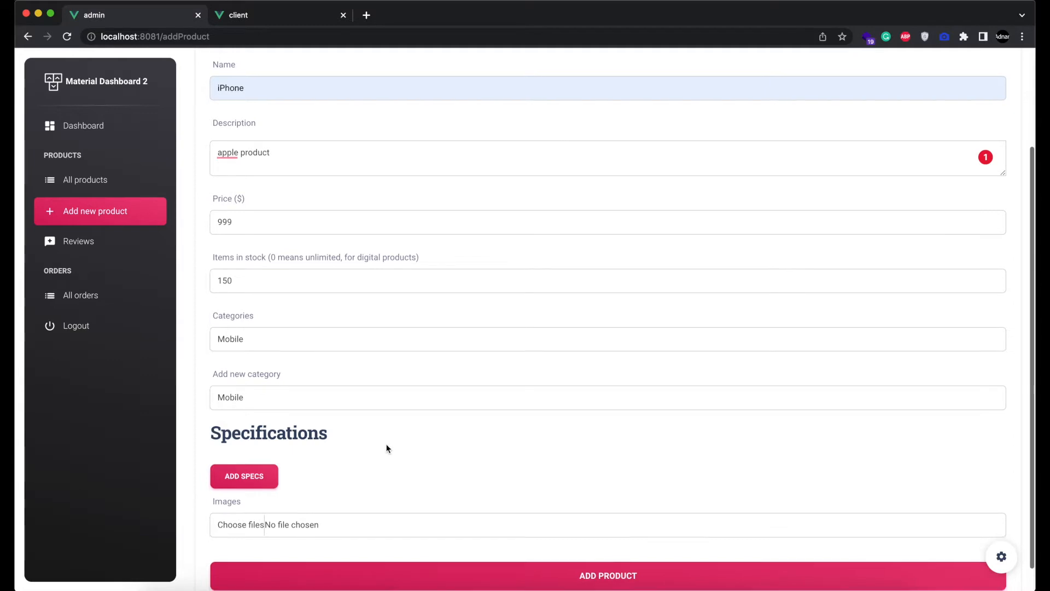
{"action": "left_click", "coordinate": [244, 476]}
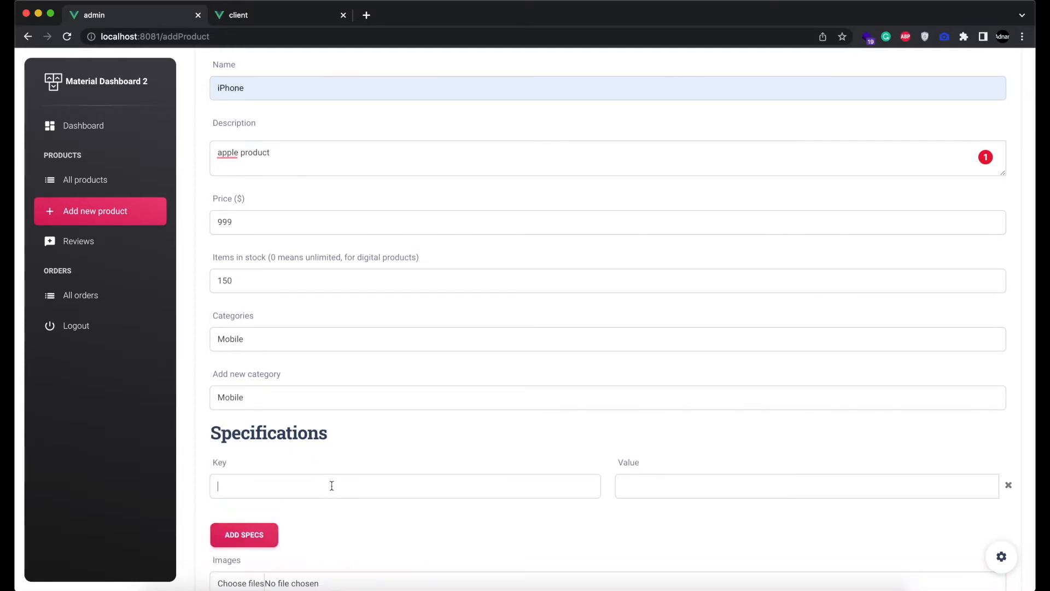
{"action": "type", "text": "Brand"}
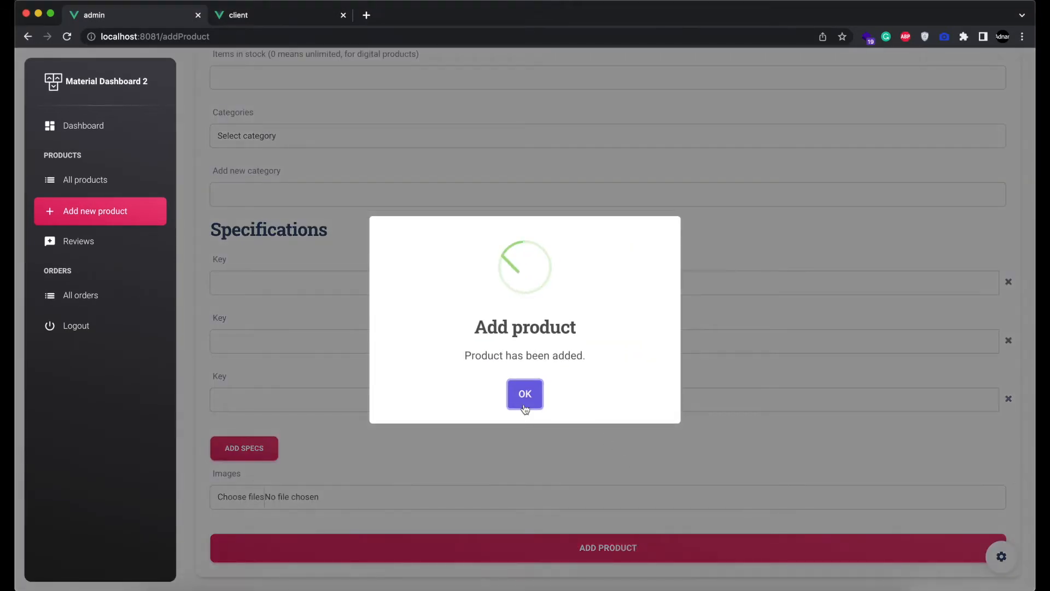
{"action": "left_click", "coordinate": [525, 394]}
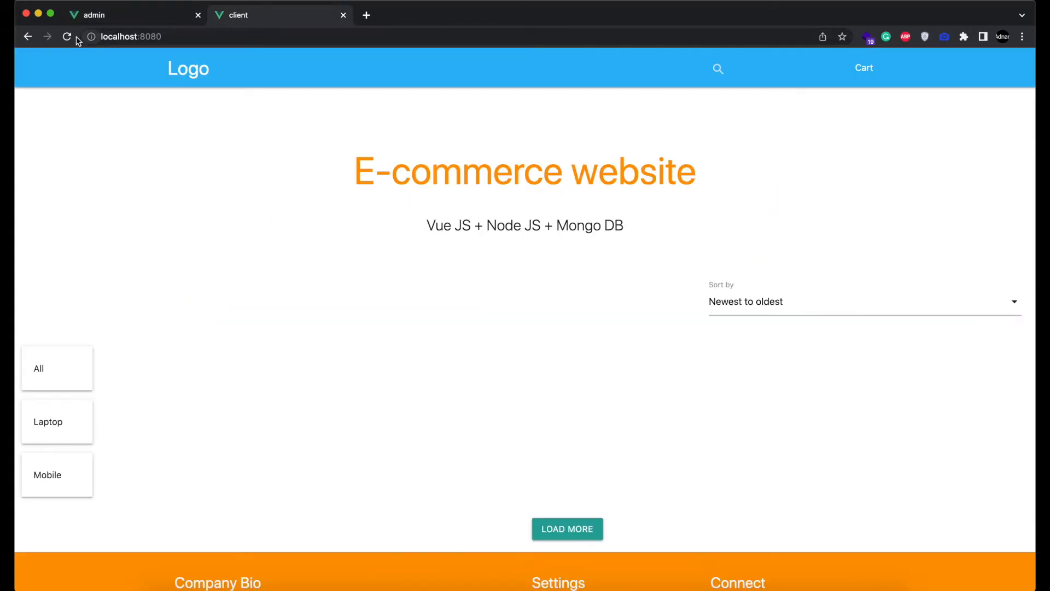
{"action": "left_click", "coordinate": [65, 38]}
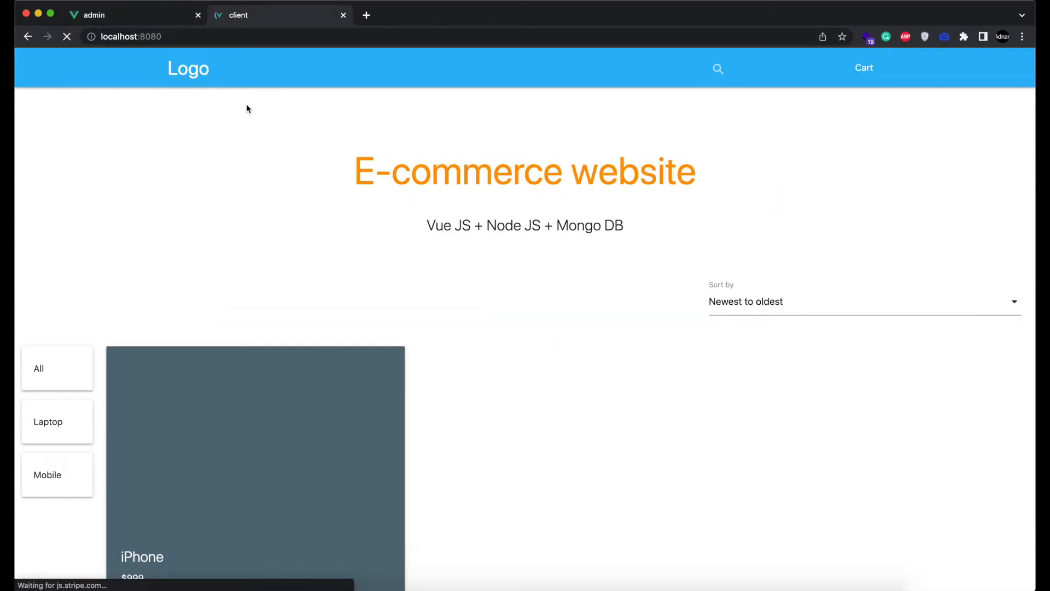
{"action": "scroll", "scroll_direction": "down", "scroll_amount": 3}
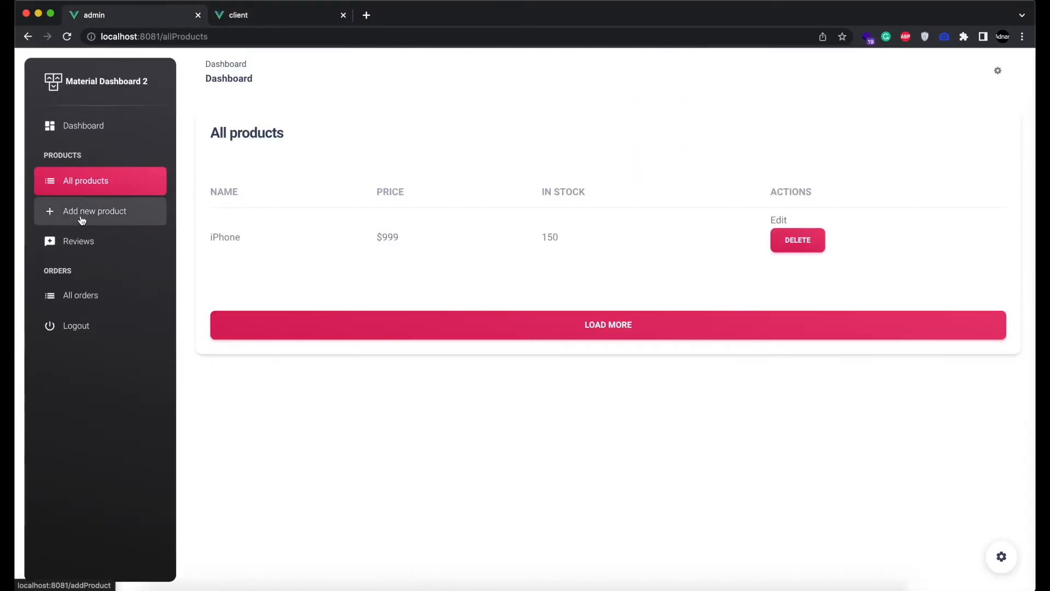
Step: Fill the Macbook pro product in the Laptop category with a Size 17 inch spec and three macbook photos
{"action": "left_click", "coordinate": [94, 211]}
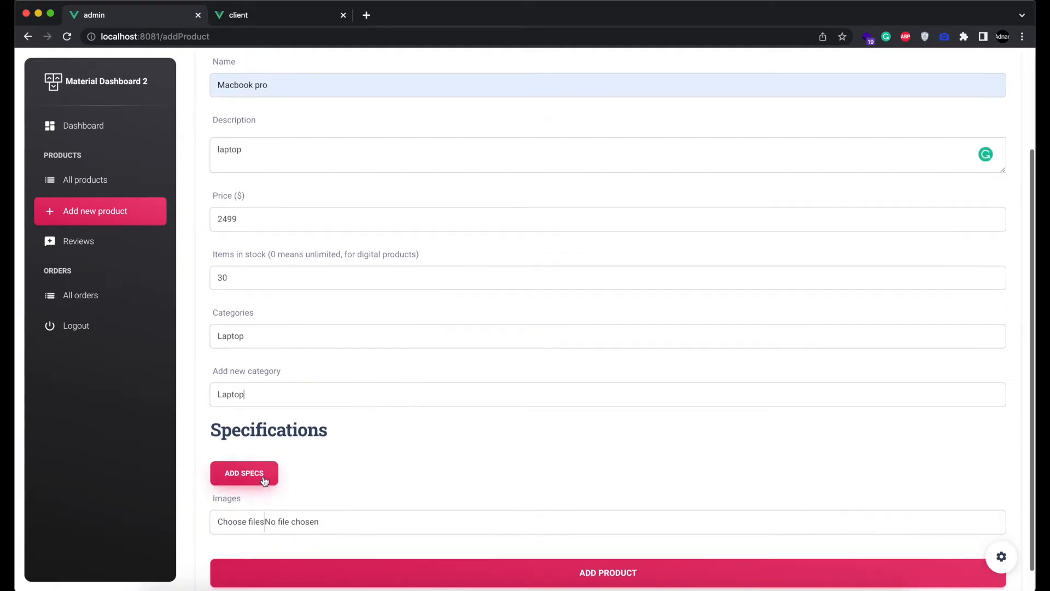
{"action": "left_click", "coordinate": [244, 473]}
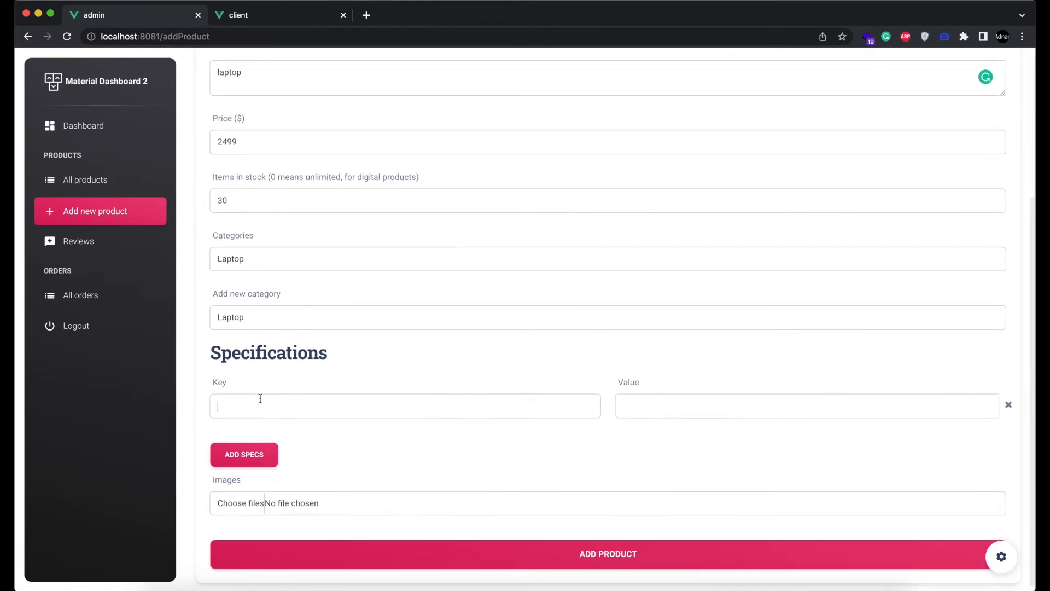
{"action": "type", "text": "Size"}
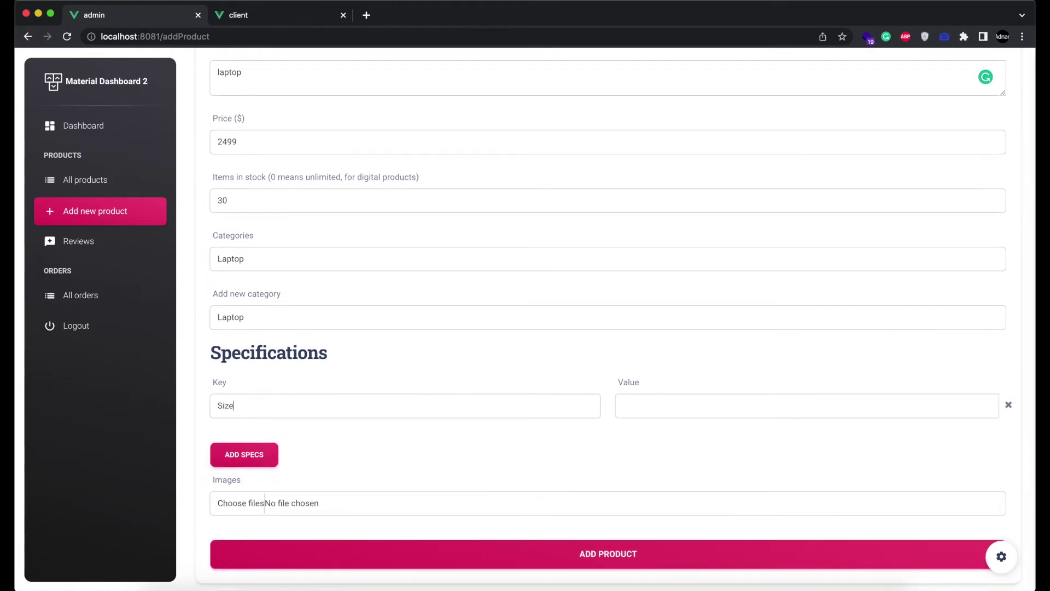
{"action": "type", "text": "17 inch"}
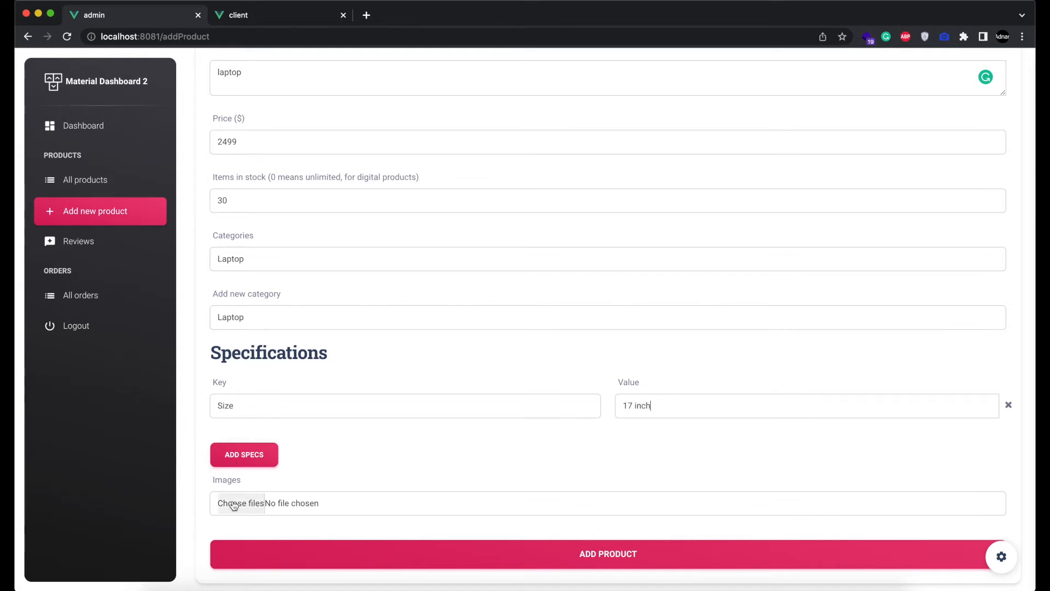
{"action": "left_click", "coordinate": [238, 503]}
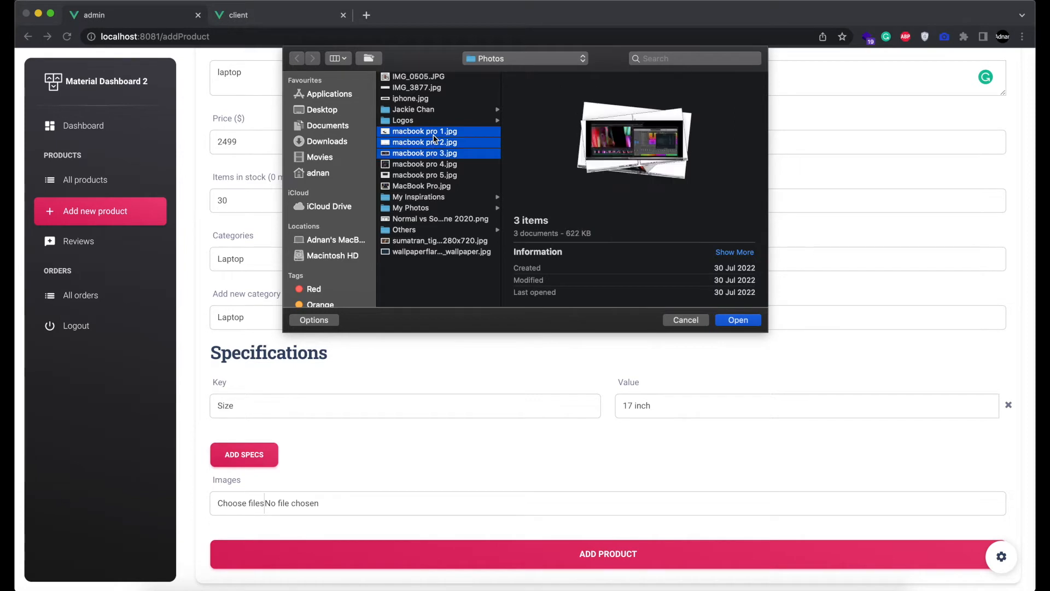
{"action": "left_click", "coordinate": [738, 319]}
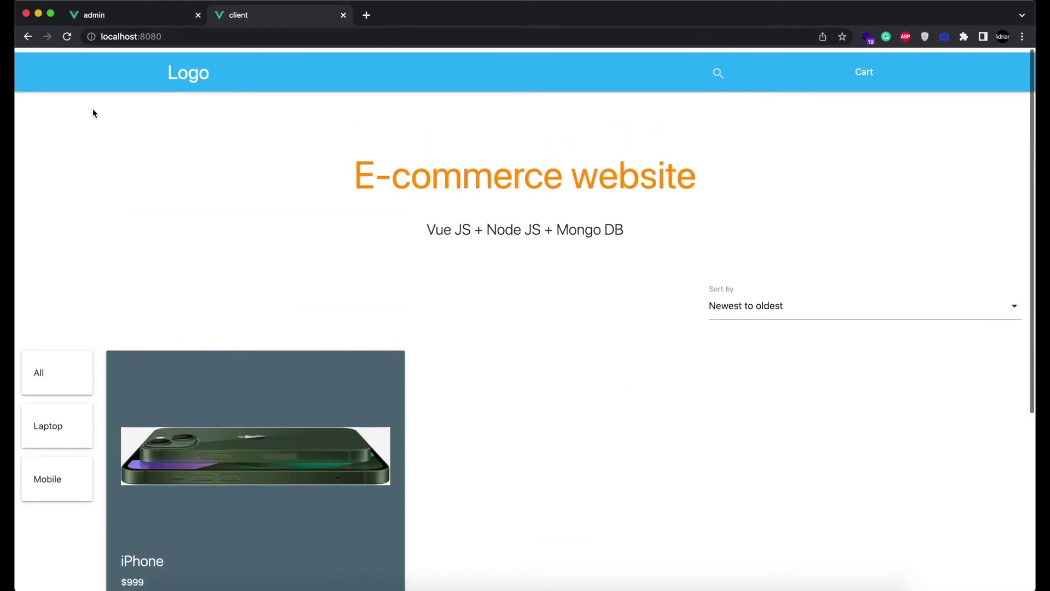
Step: Search the storefront for 'iph' and '4 gb', filter to Mobile, then show All categories again
{"action": "scroll", "scroll_direction": "down", "scroll_amount": 3}
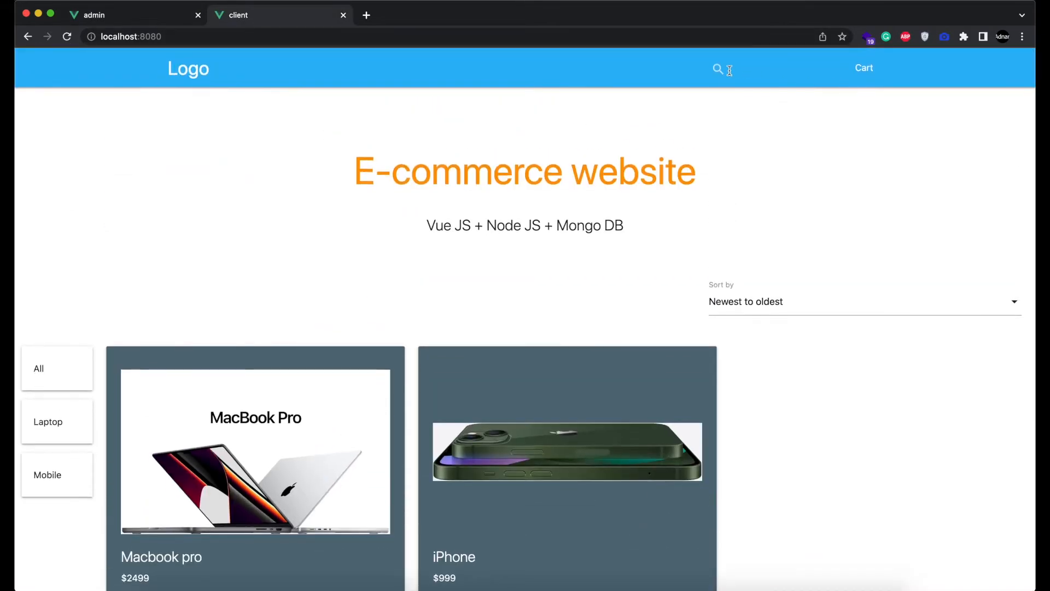
{"action": "left_click", "coordinate": [718, 69]}
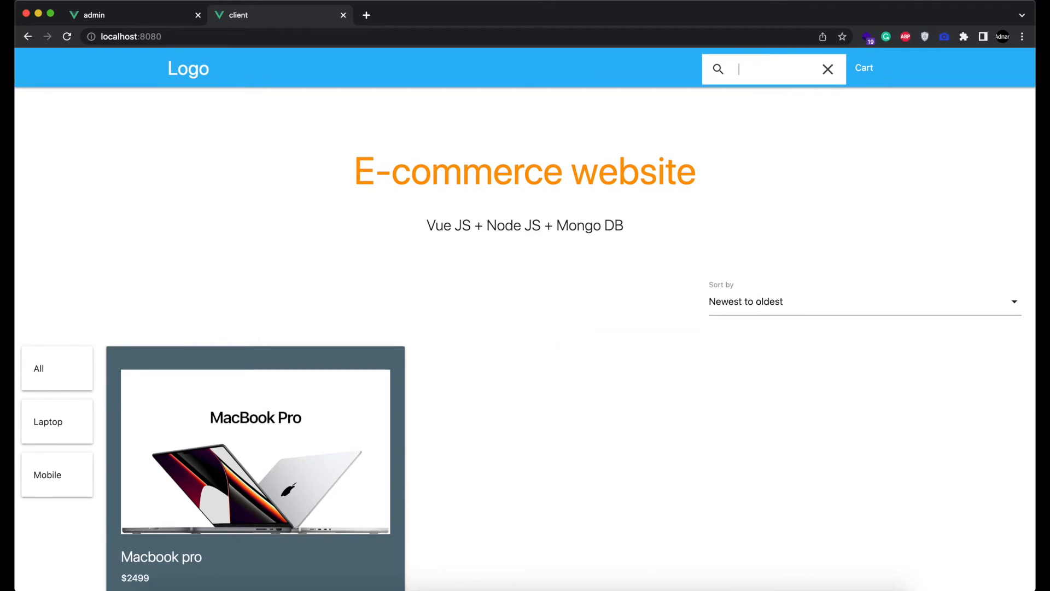
{"action": "type", "text": "iph"}
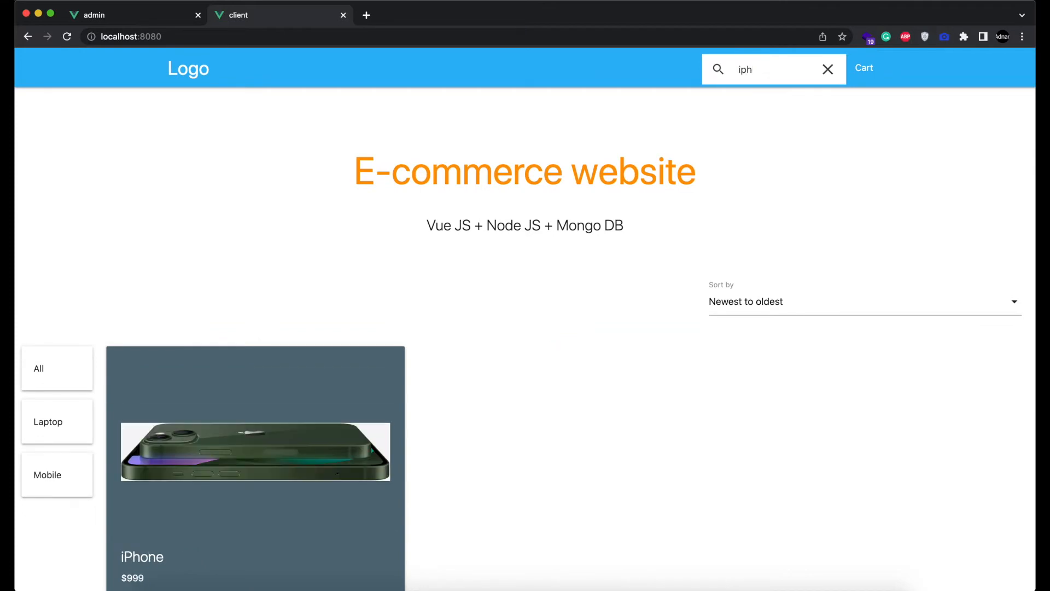
{"action": "left_click", "coordinate": [827, 69]}
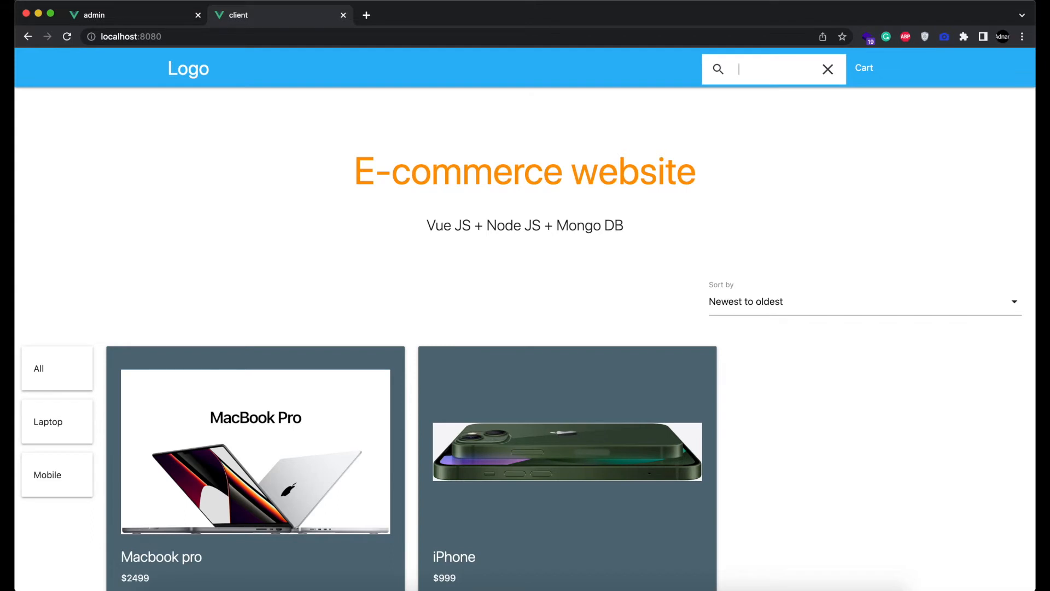
{"action": "type", "text": "4 gb"}
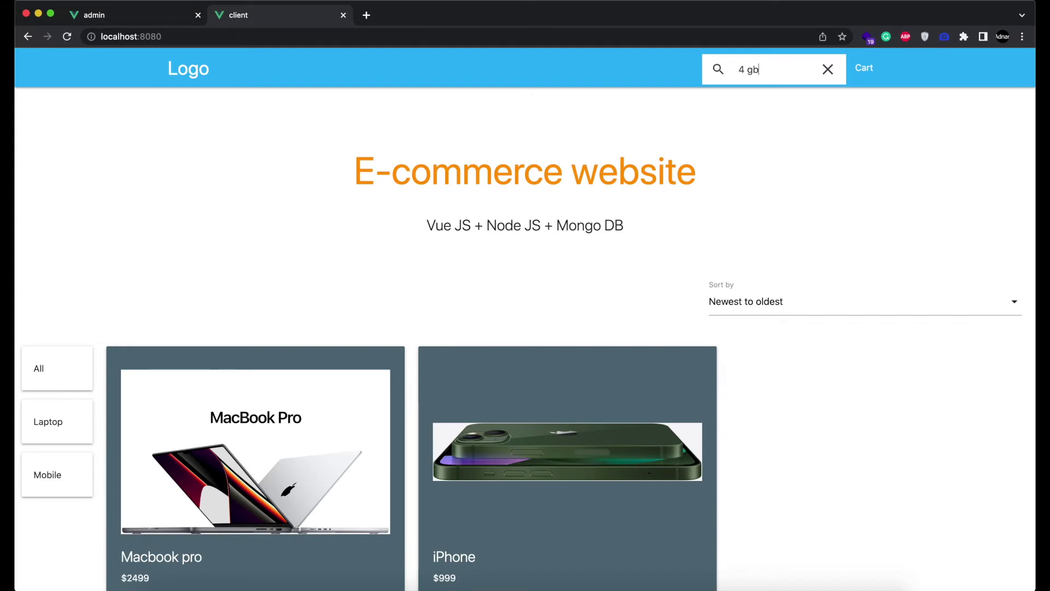
{"action": "left_click", "coordinate": [827, 69]}
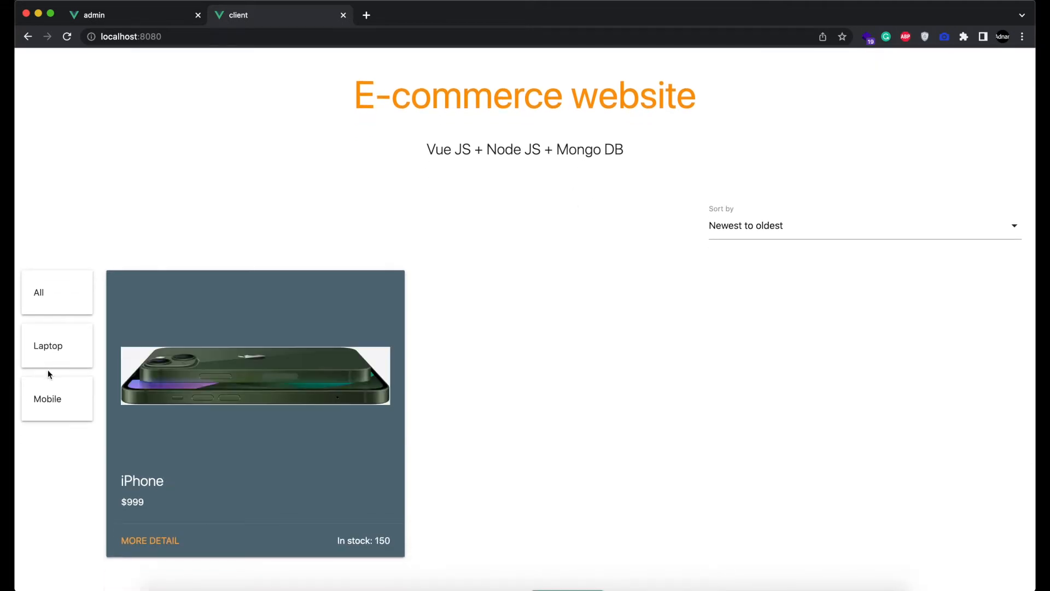
{"action": "left_click", "coordinate": [40, 293]}
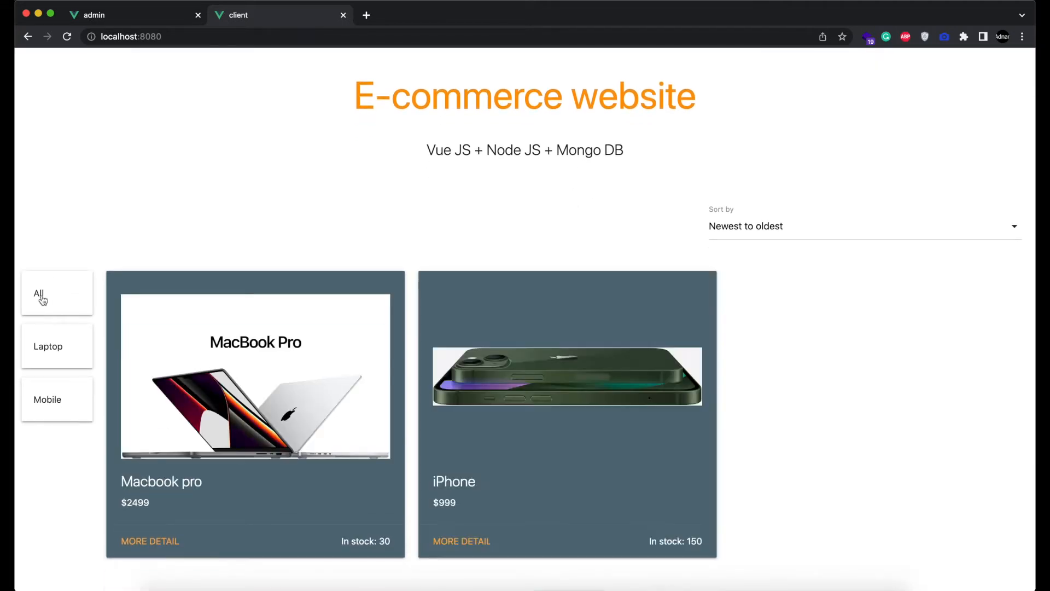
Step: Sort the product listing Oldest to newest, then by a Price option
{"action": "scroll", "scroll_direction": "down", "scroll_amount": 3}
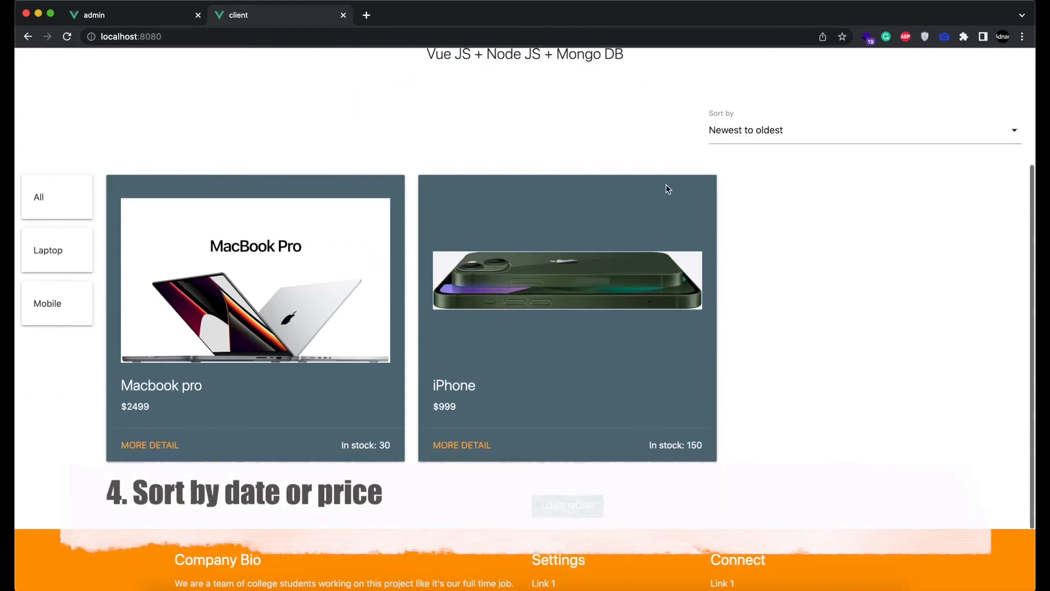
{"action": "left_click", "coordinate": [863, 131]}
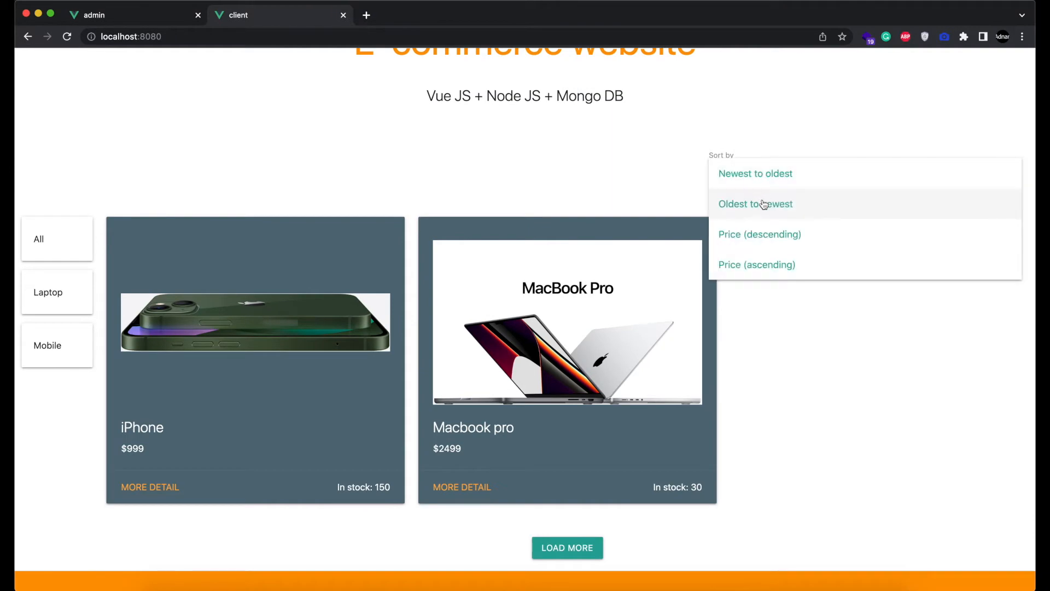
{"action": "left_click", "coordinate": [755, 204]}
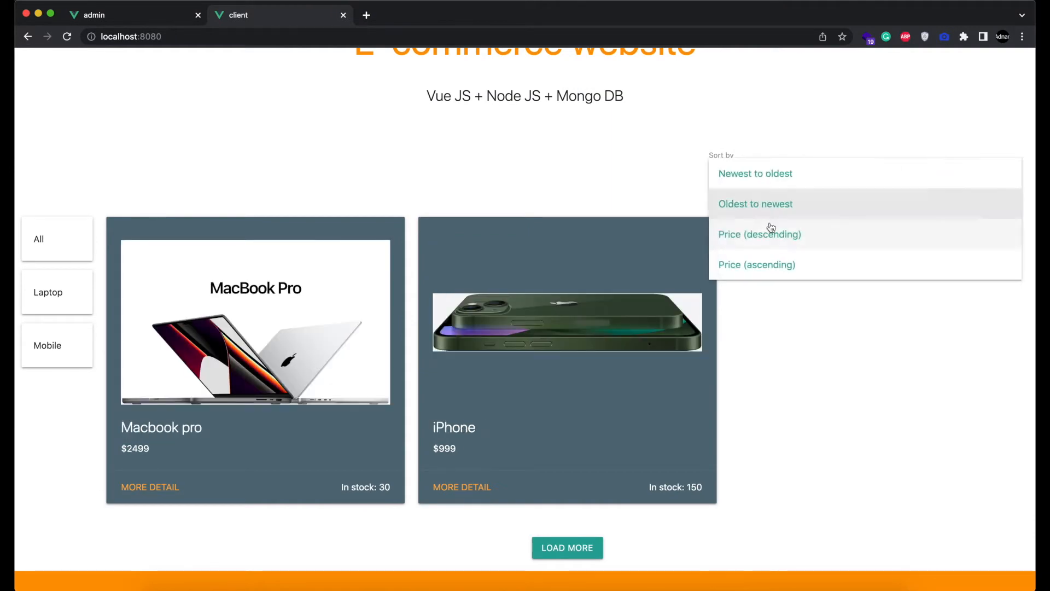
{"action": "left_click", "coordinate": [757, 264]}
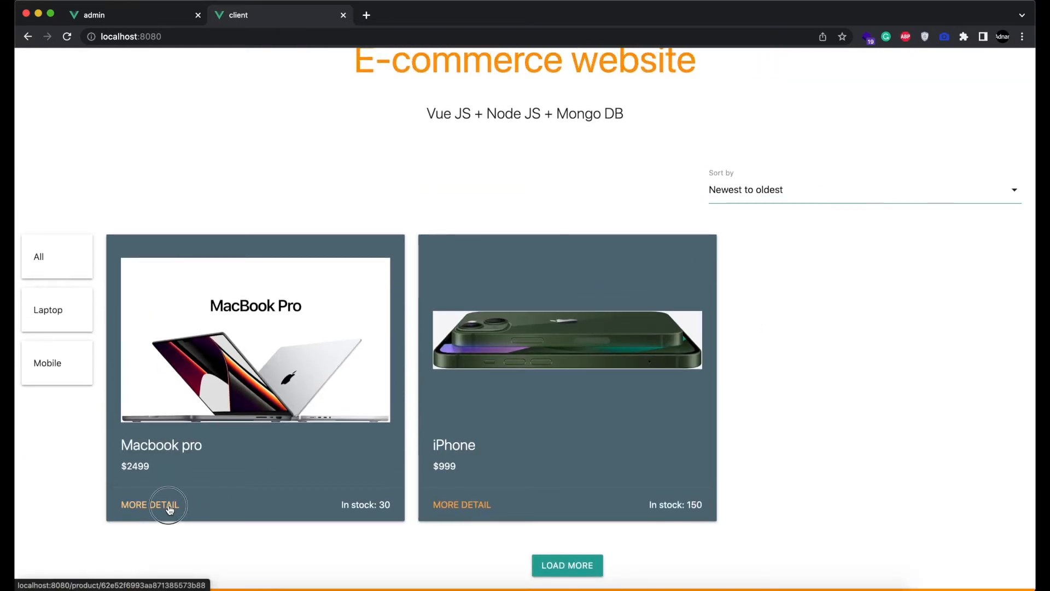
Step: Submit a 4-star review with text 'Test' on the Macbook pro product's Reviews tab
{"action": "left_click", "coordinate": [166, 504]}
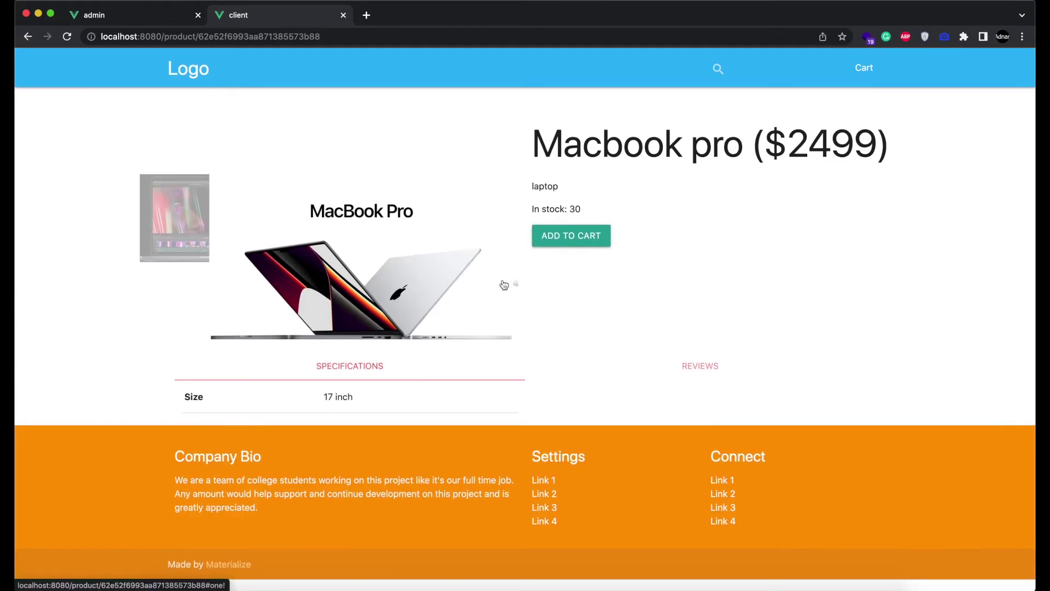
{"action": "mouse_move", "coordinate": [327, 405]}
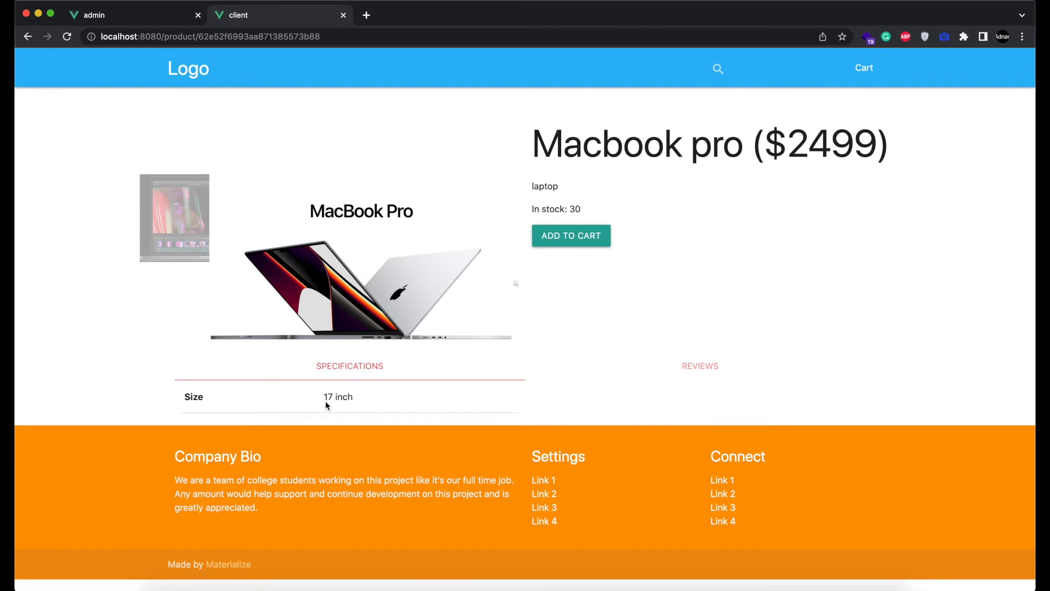
{"action": "left_click", "coordinate": [174, 217]}
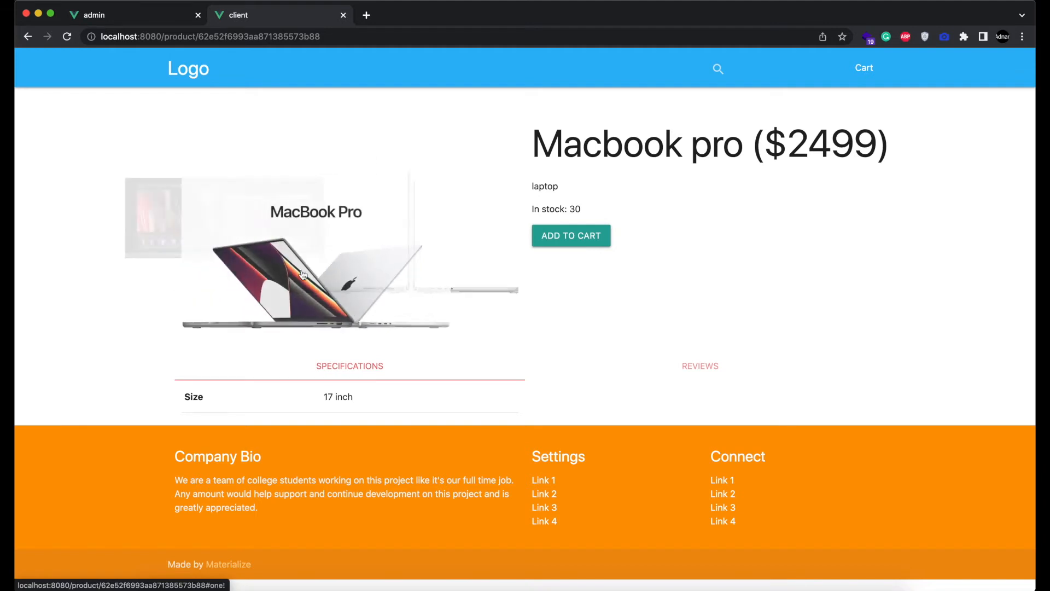
{"action": "left_click", "coordinate": [700, 365]}
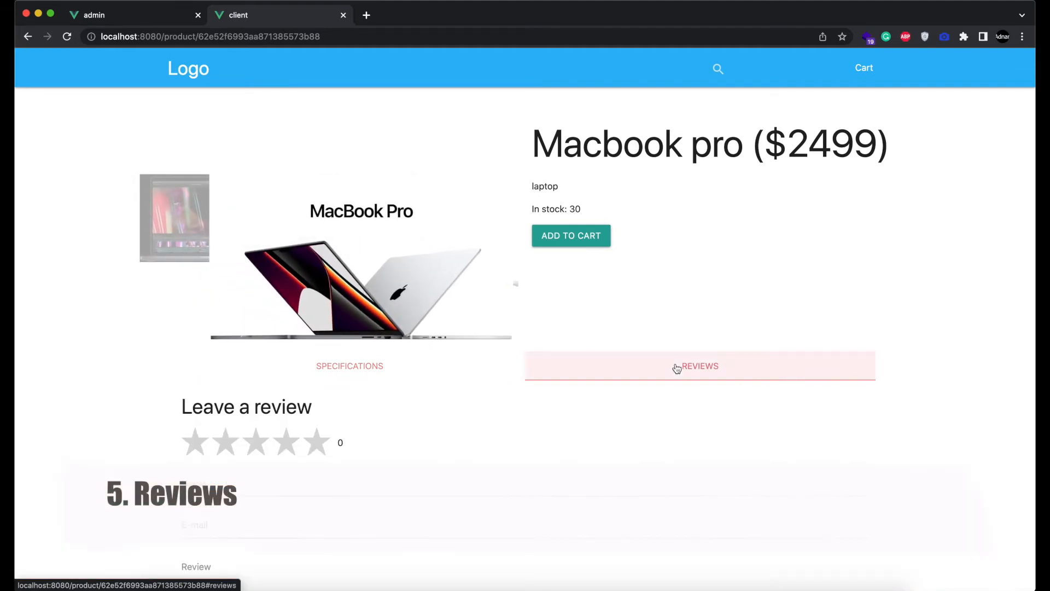
{"action": "left_click", "coordinate": [221, 442]}
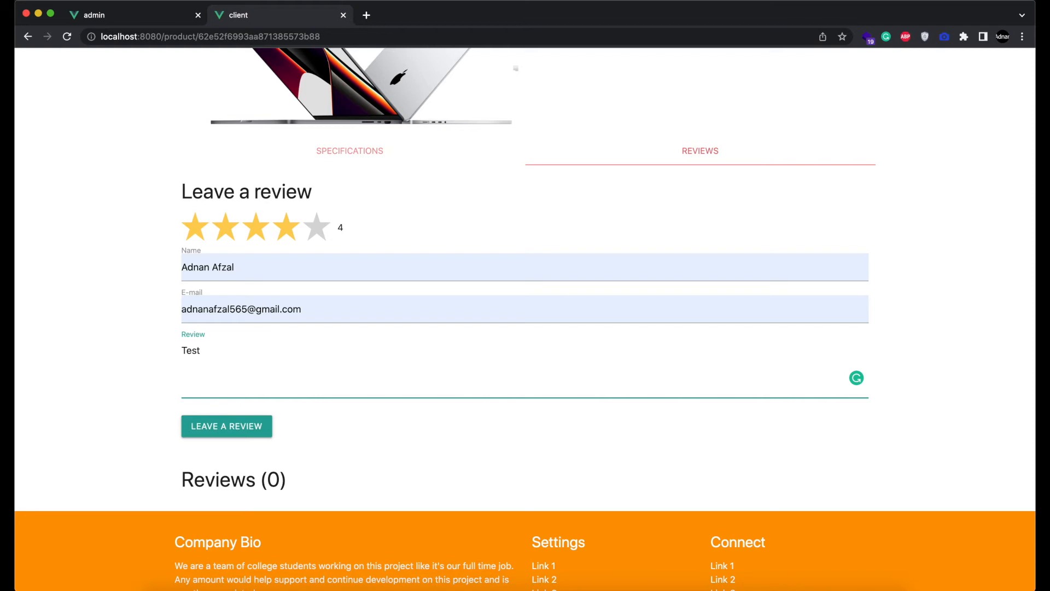
{"action": "left_click", "coordinate": [226, 426]}
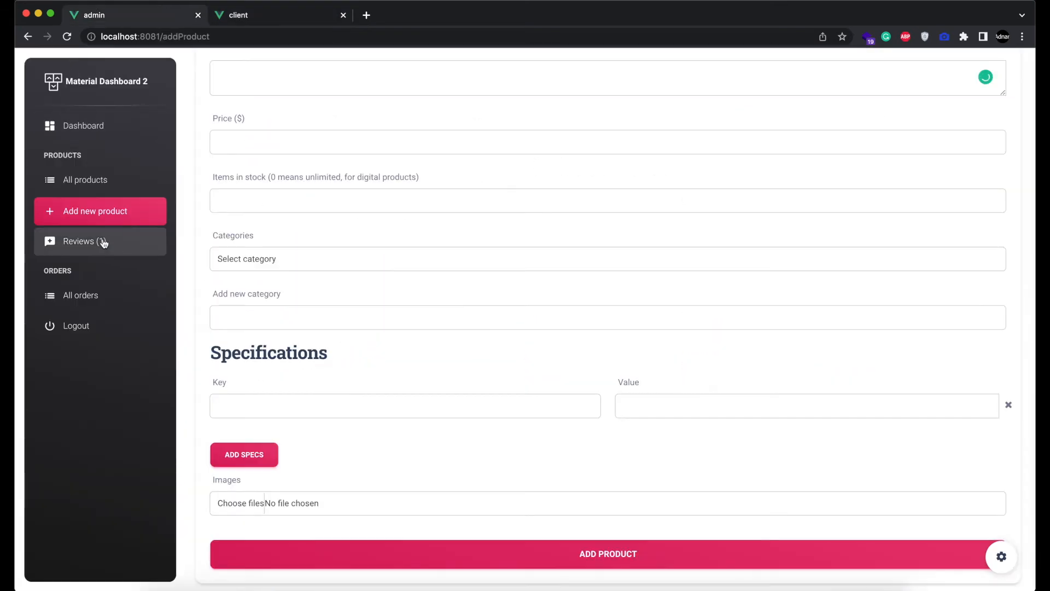
Step: Delete the Macbook pro 4-star review from the admin reviews list and confirm
{"action": "left_click", "coordinate": [82, 241]}
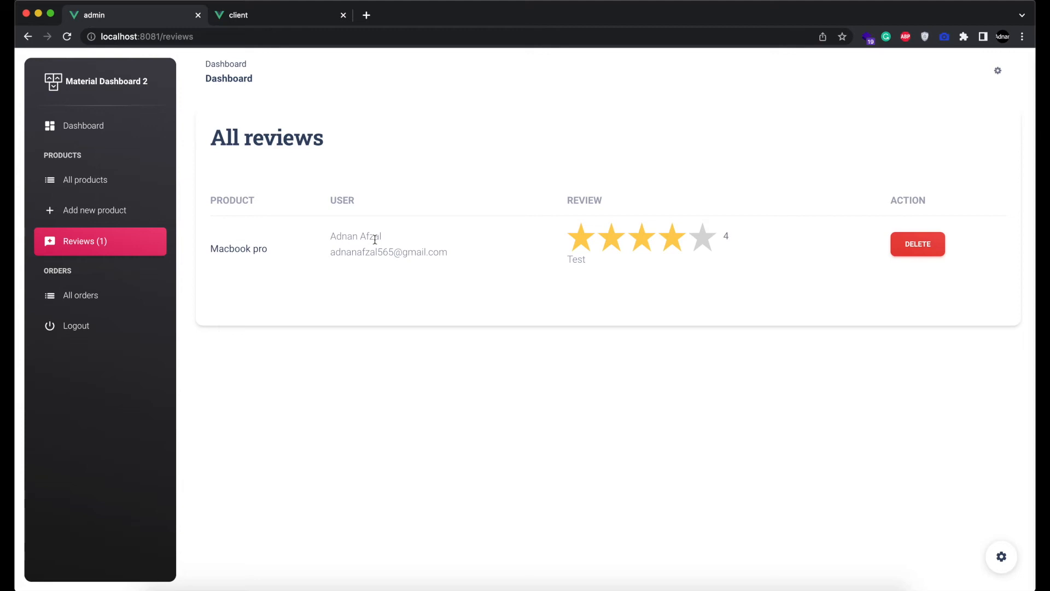
{"action": "mouse_move", "coordinate": [859, 260]}
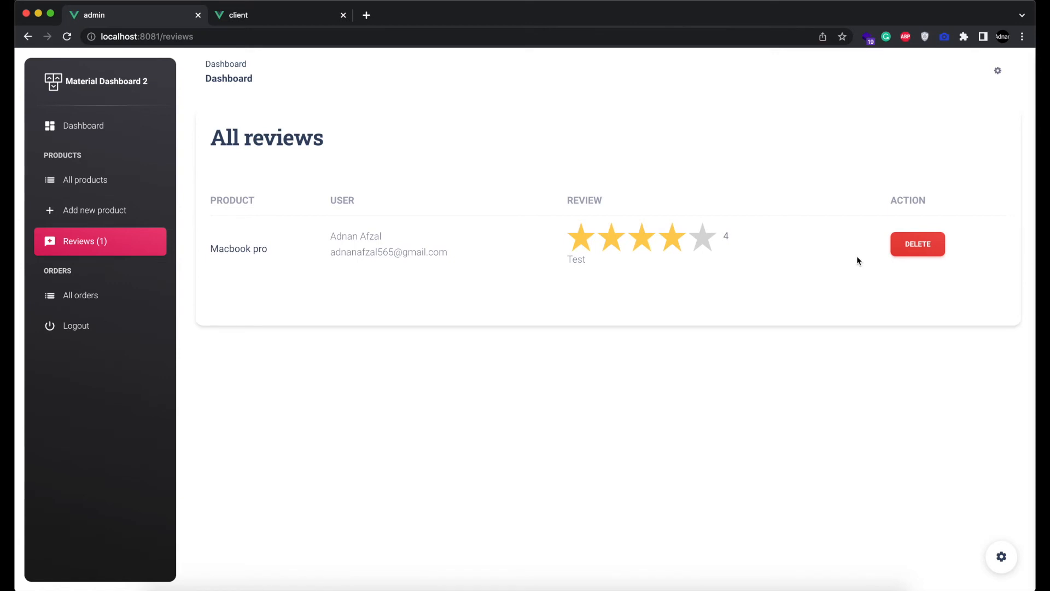
{"action": "left_click", "coordinate": [916, 244]}
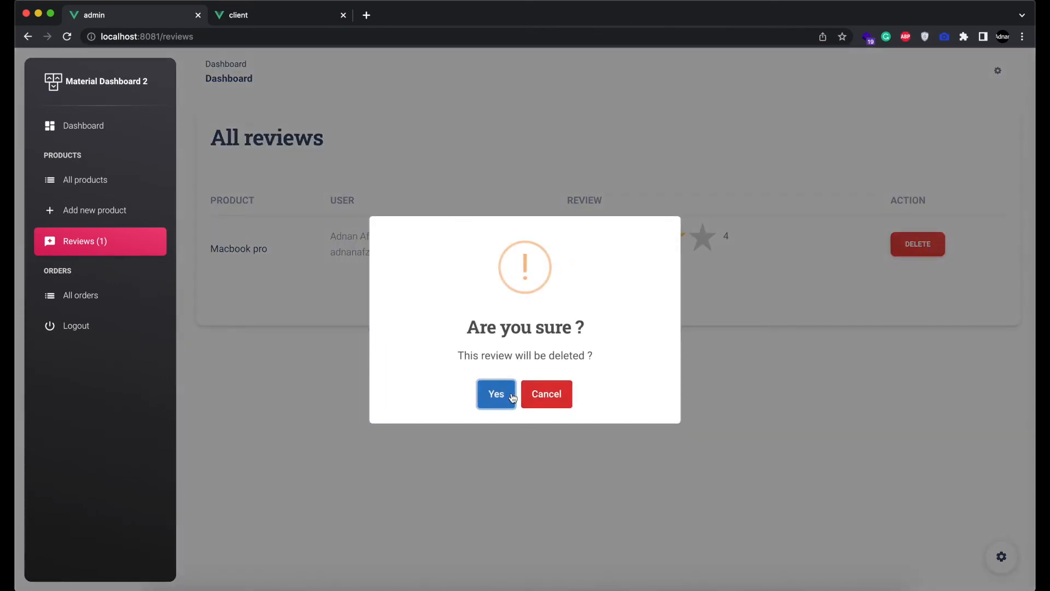
{"action": "left_click", "coordinate": [249, 15]}
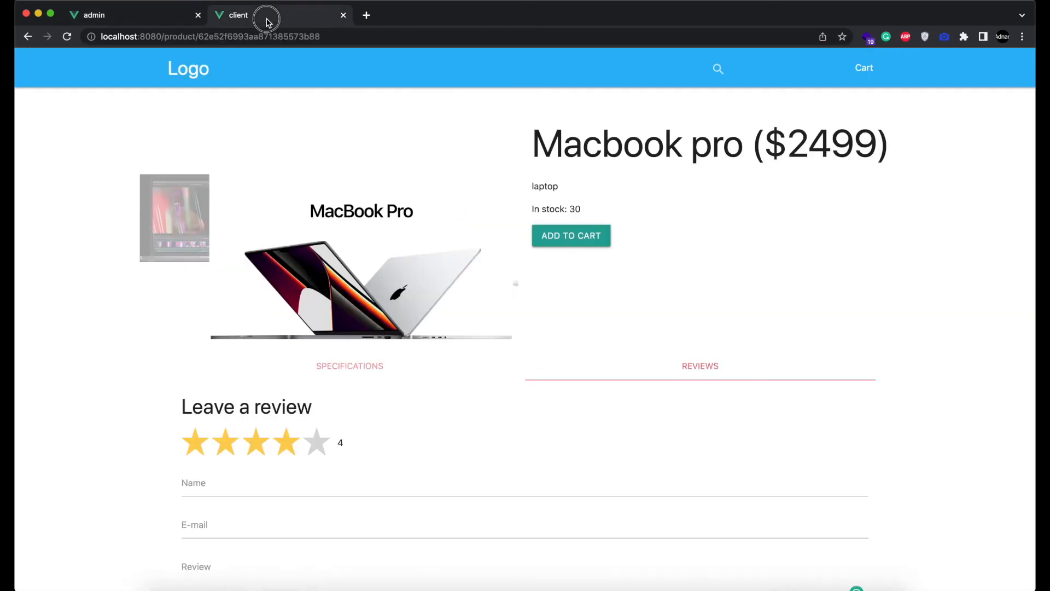
Step: Add the Macbook pro to the cart and view the cart with 1 unit at $2499
{"action": "left_click", "coordinate": [188, 68]}
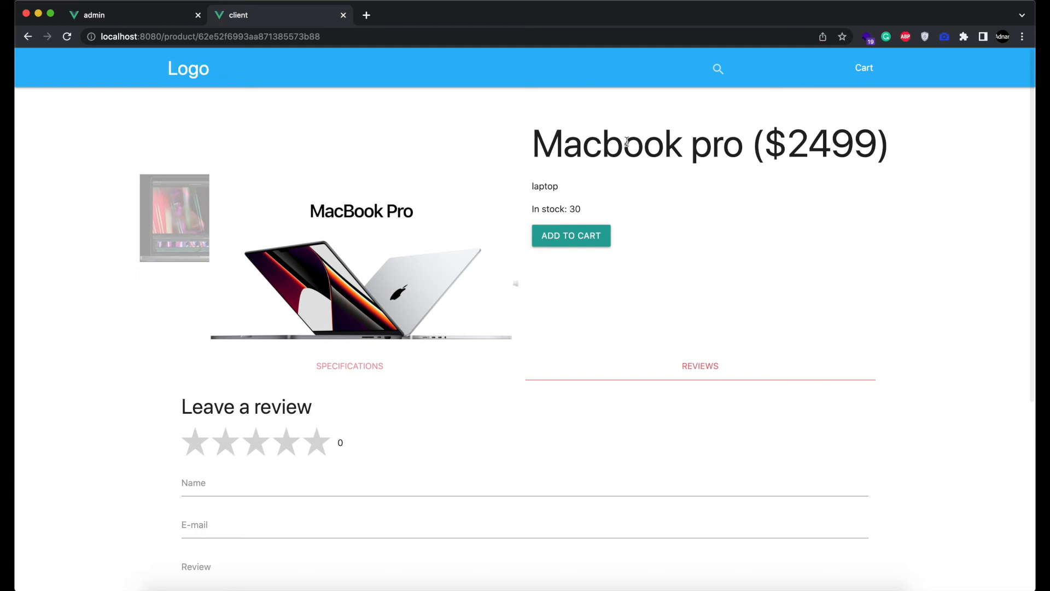
{"action": "mouse_move", "coordinate": [534, 254]}
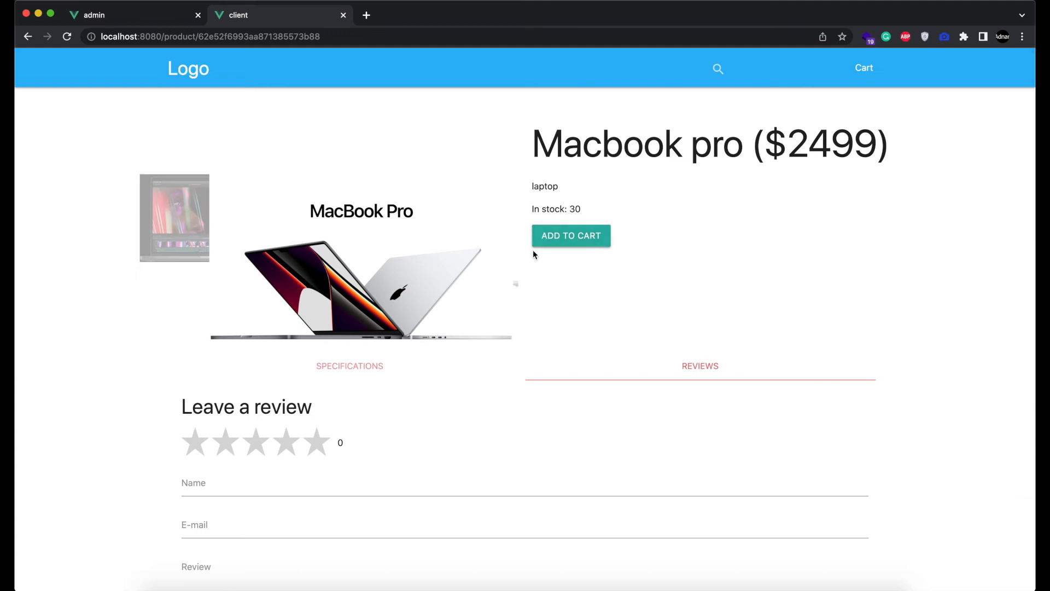
{"action": "left_click", "coordinate": [571, 236]}
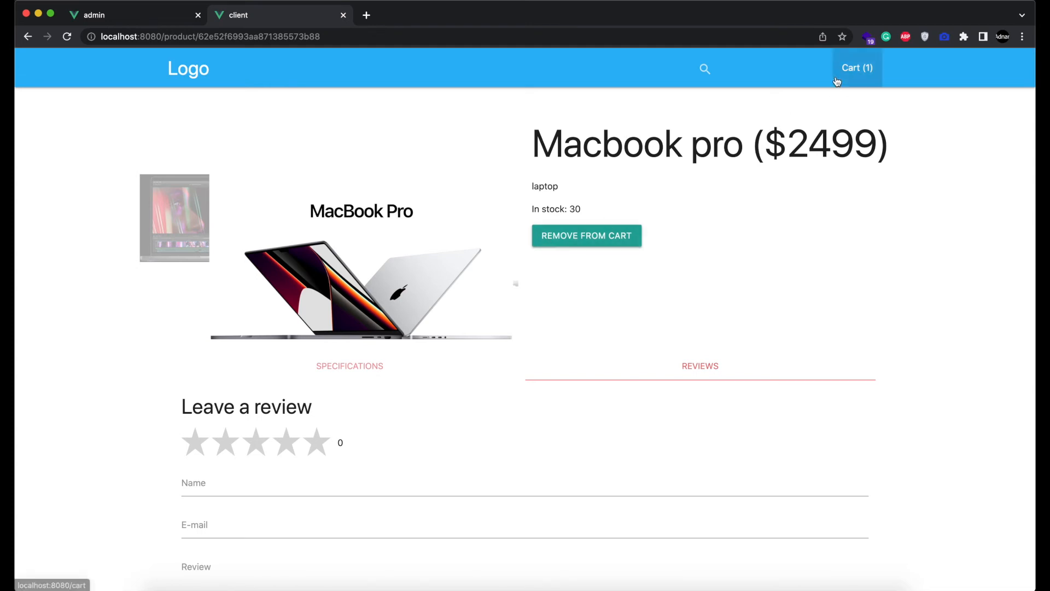
{"action": "left_click", "coordinate": [857, 68]}
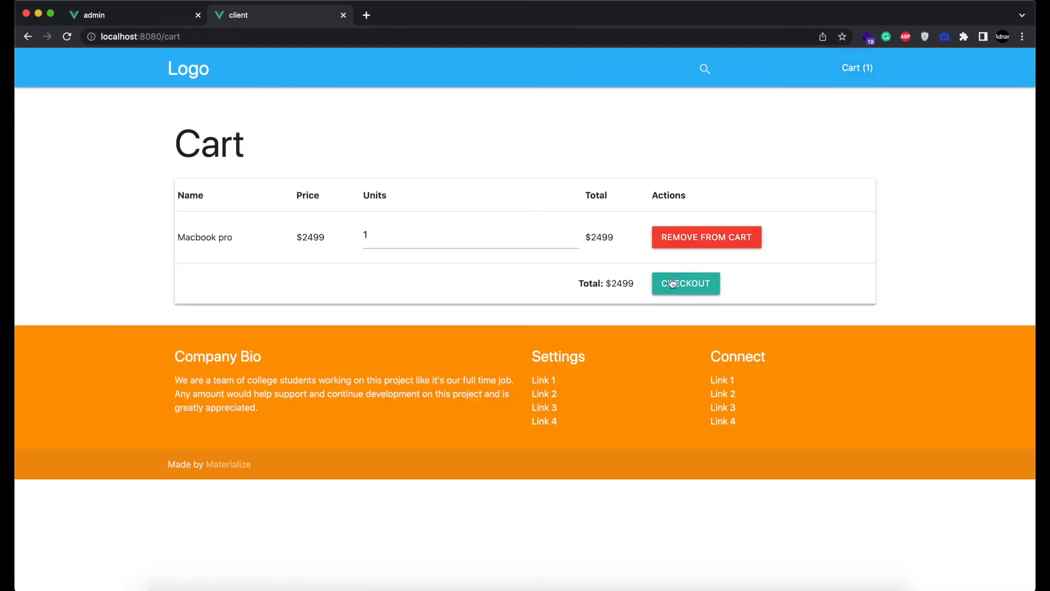
Step: Check out with Brazil shipping and pay the $2749 total through the PayPal sandbox popup
{"action": "left_click", "coordinate": [686, 282]}
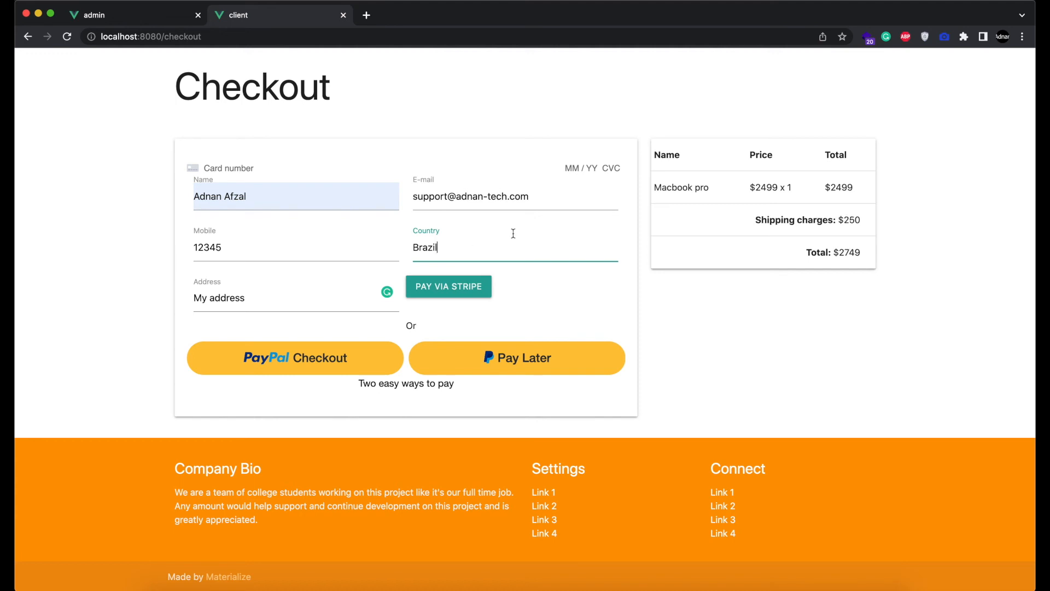
{"action": "mouse_move", "coordinate": [311, 368]}
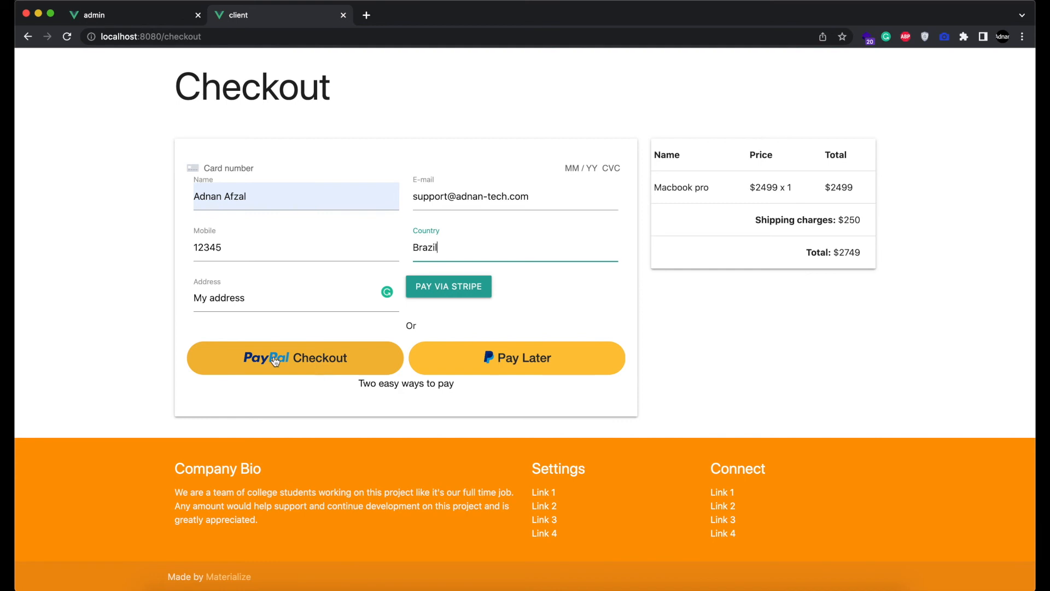
{"action": "left_click", "coordinate": [296, 358]}
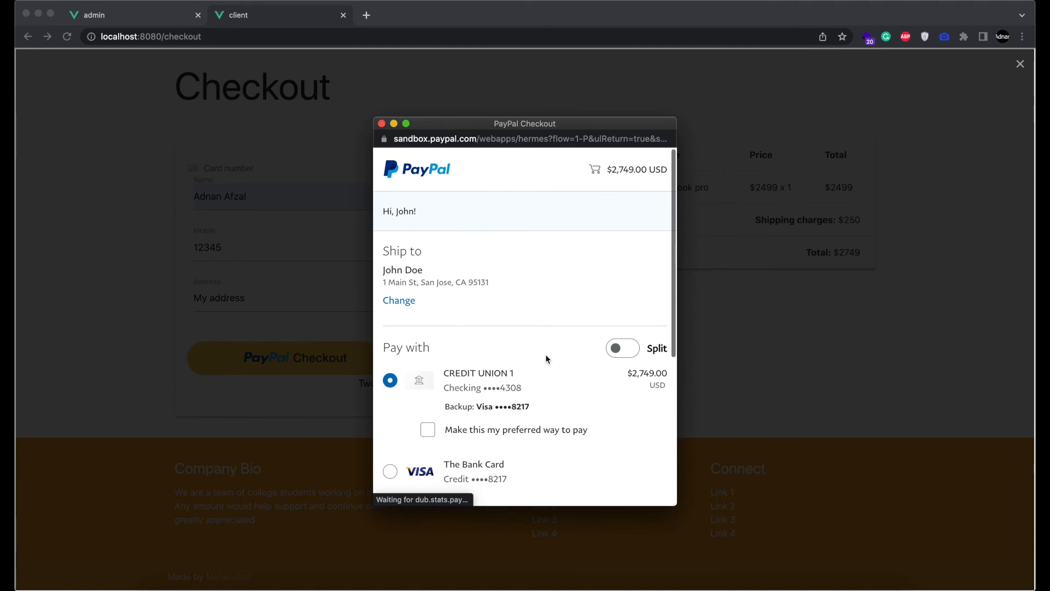
{"action": "scroll", "scroll_direction": "down", "scroll_amount": 3}
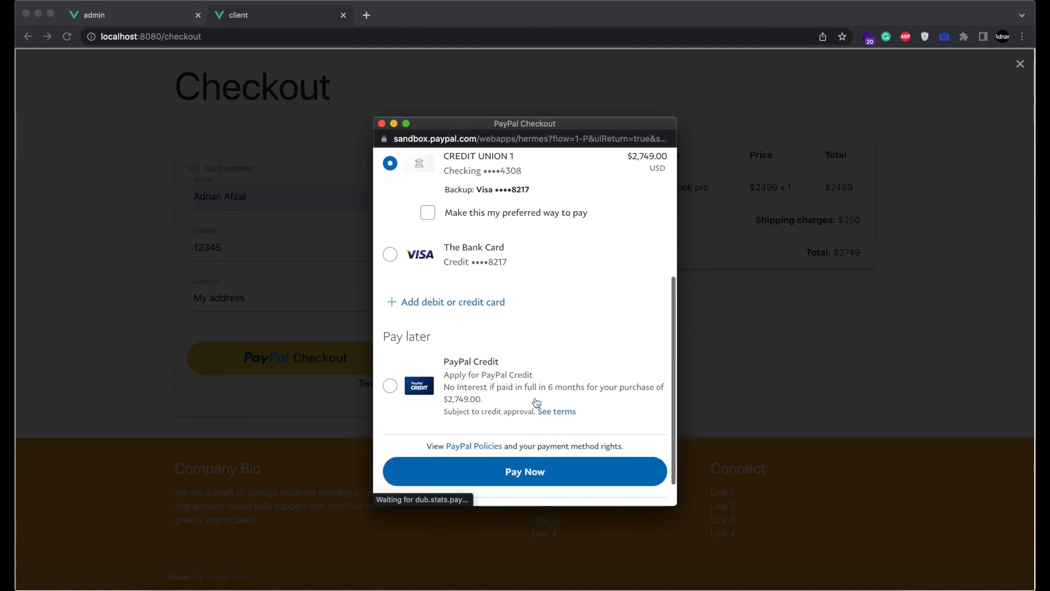
{"action": "left_click", "coordinate": [525, 471]}
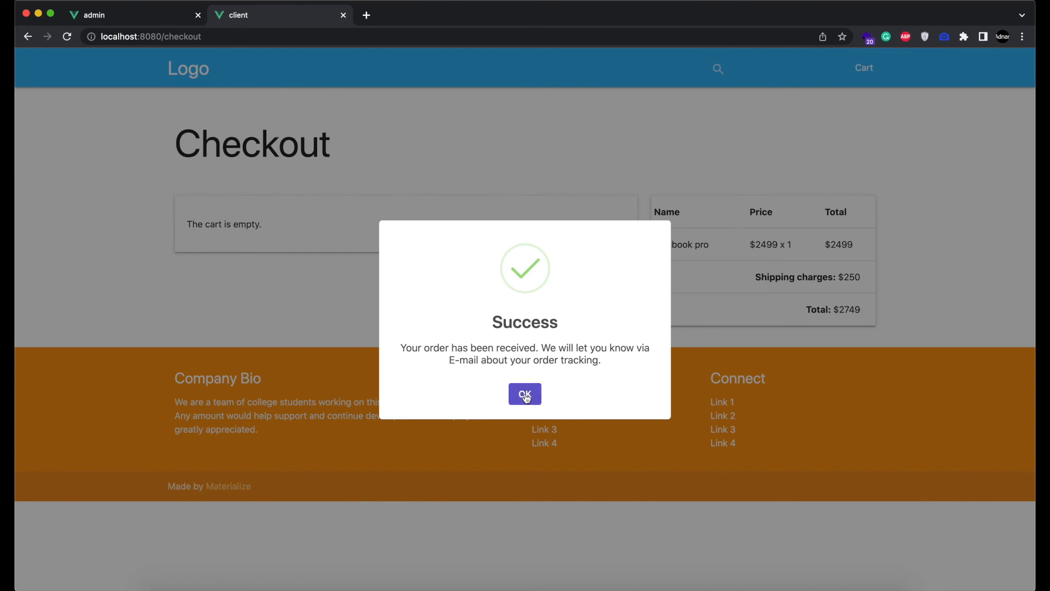
{"action": "left_click", "coordinate": [525, 394]}
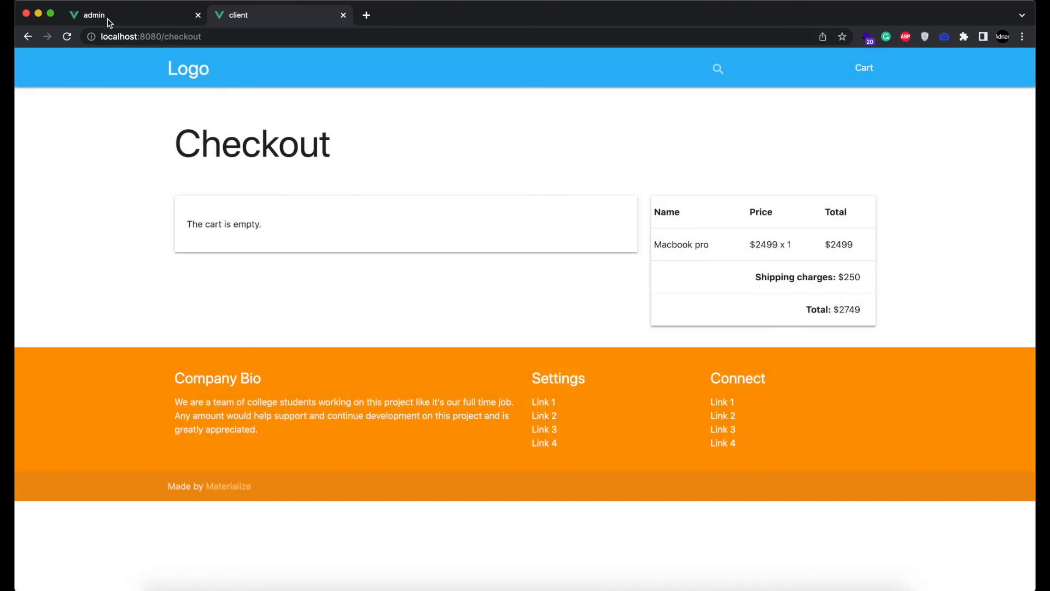
Step: View the new order's detail with its $250 shipping line, then the products list showing Macbook pro stock at 29
{"action": "left_click", "coordinate": [99, 16]}
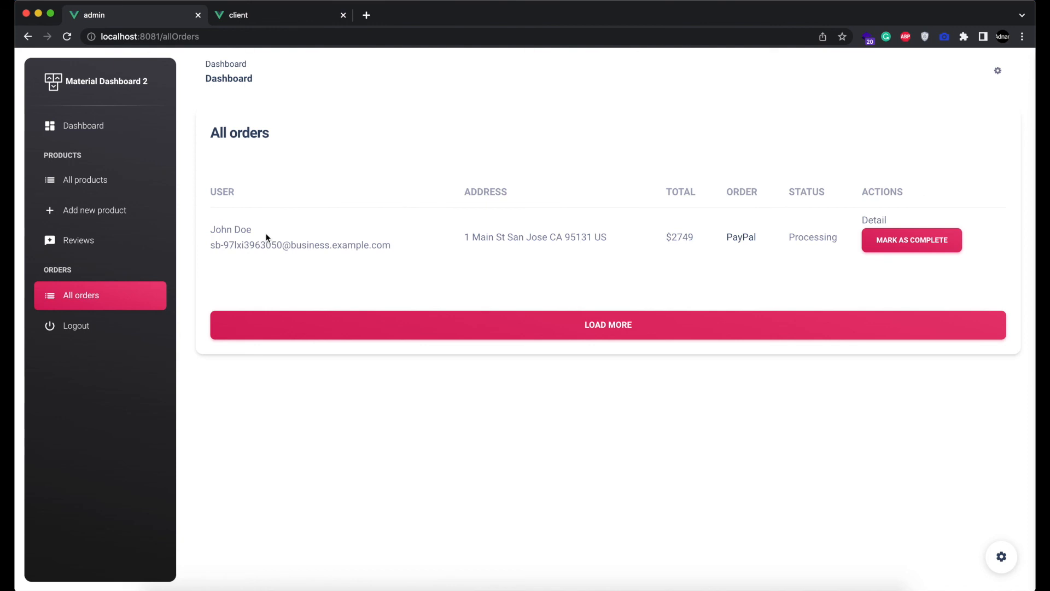
{"action": "left_click", "coordinate": [874, 220]}
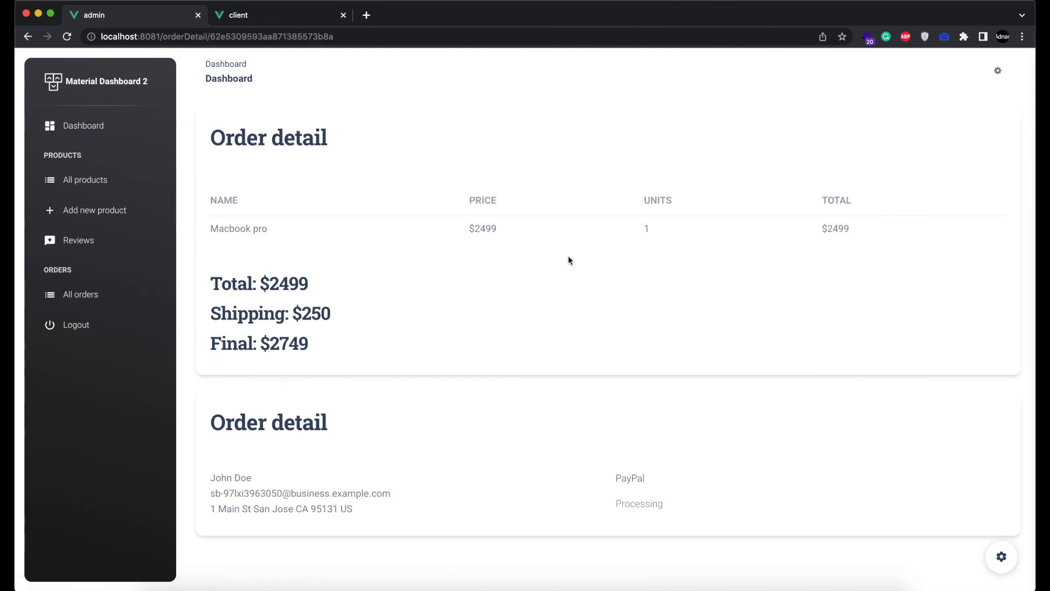
{"action": "double_click", "coordinate": [244, 313]}
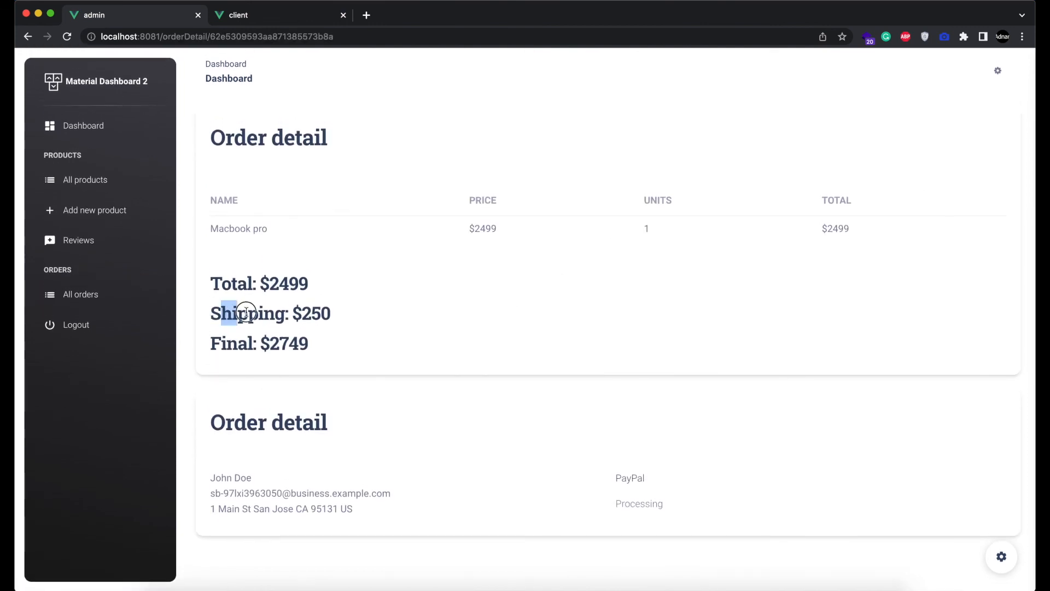
{"action": "mouse_move", "coordinate": [656, 518]}
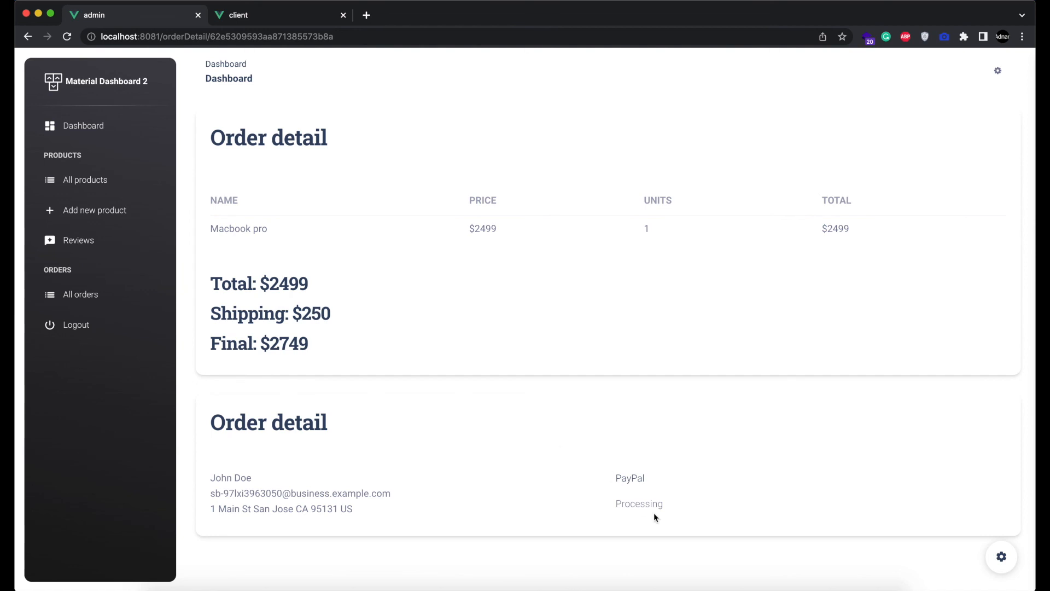
{"action": "mouse_move", "coordinate": [94, 210]}
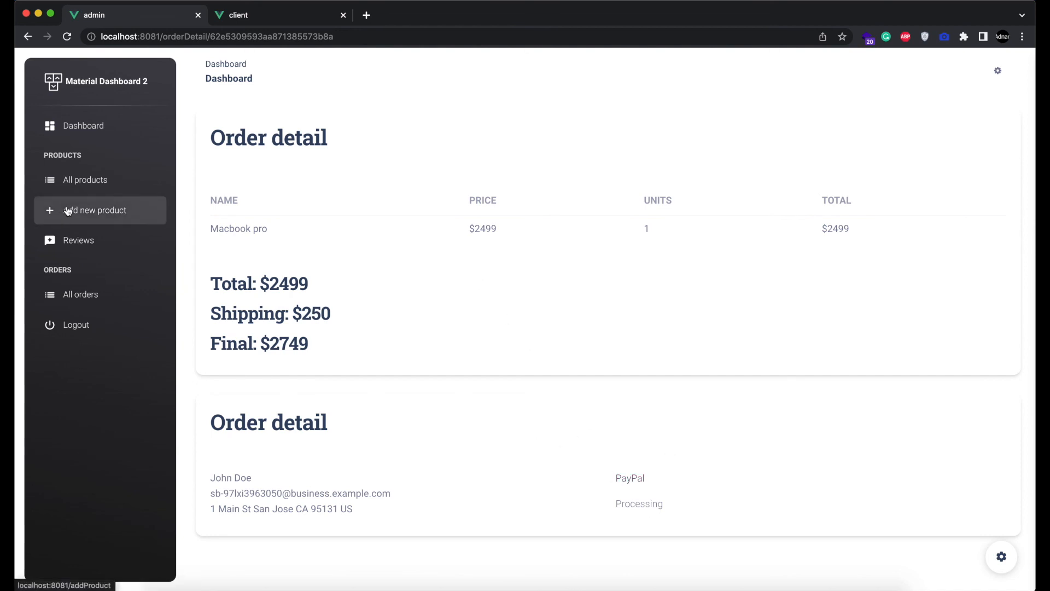
{"action": "left_click", "coordinate": [85, 179]}
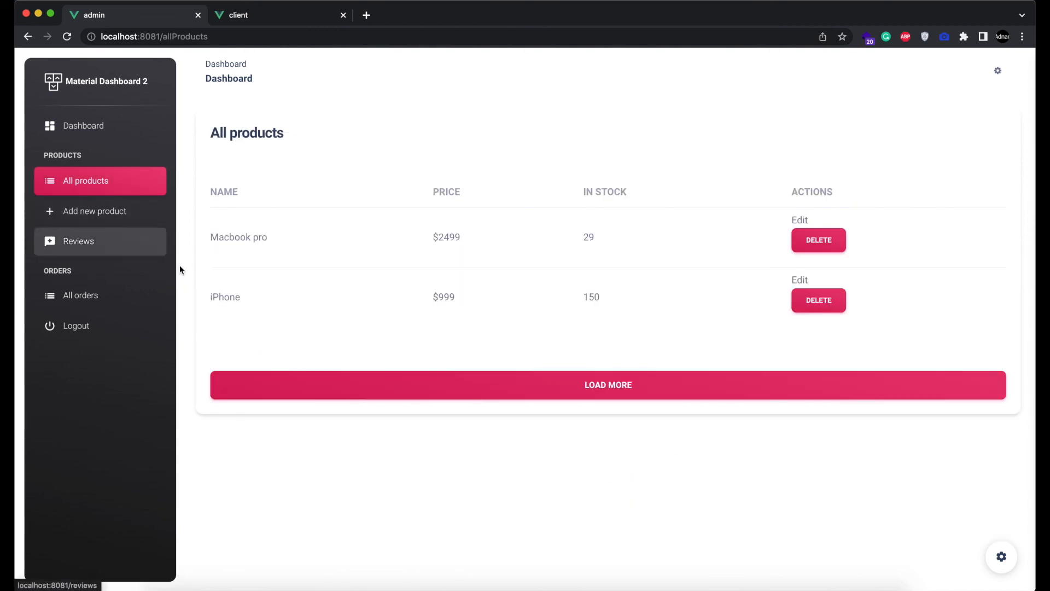
{"action": "mouse_move", "coordinate": [619, 240]}
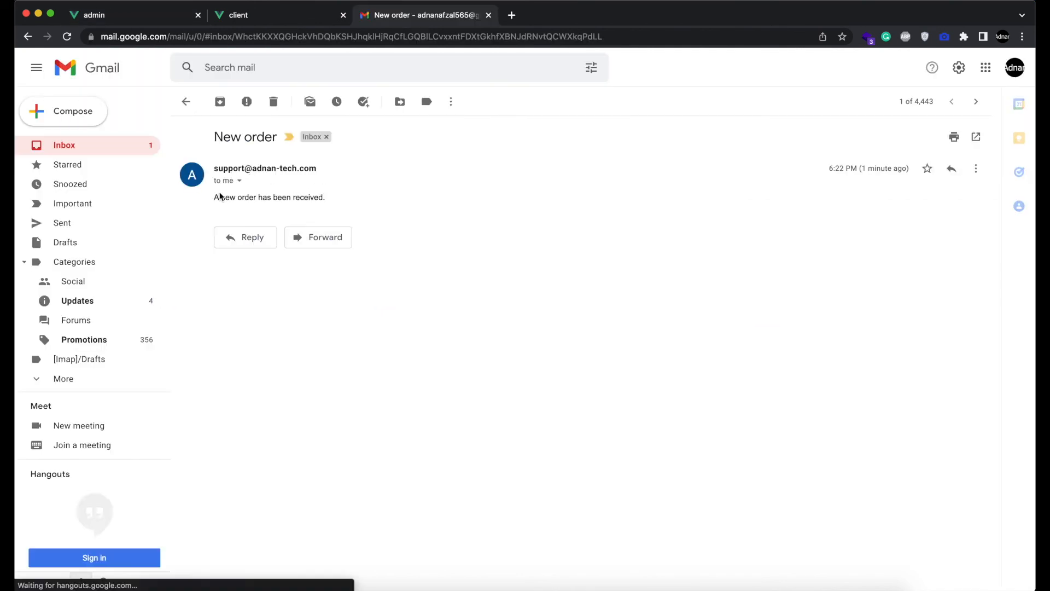
{"action": "mouse_move", "coordinate": [488, 200]}
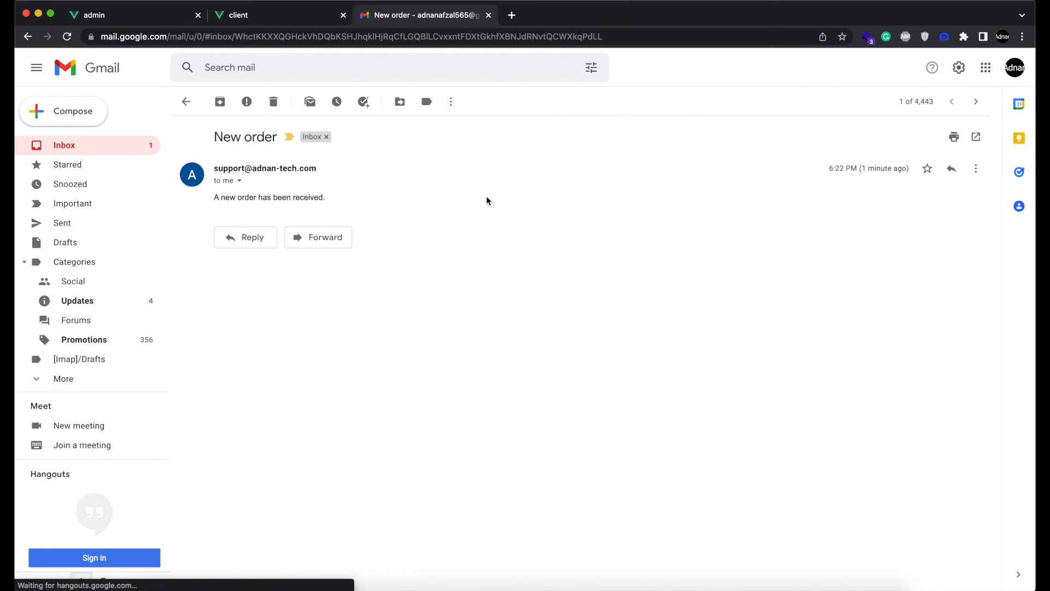